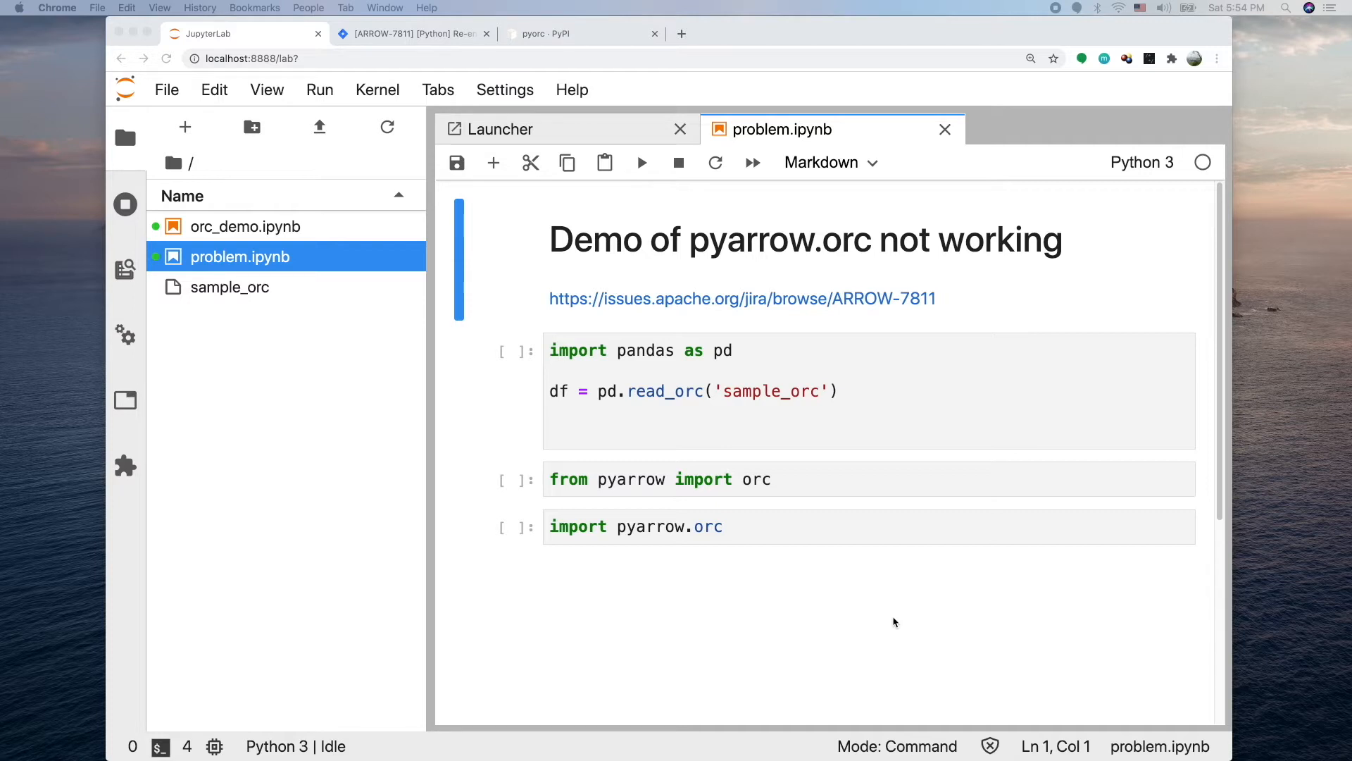
mouse_move(638, 410)
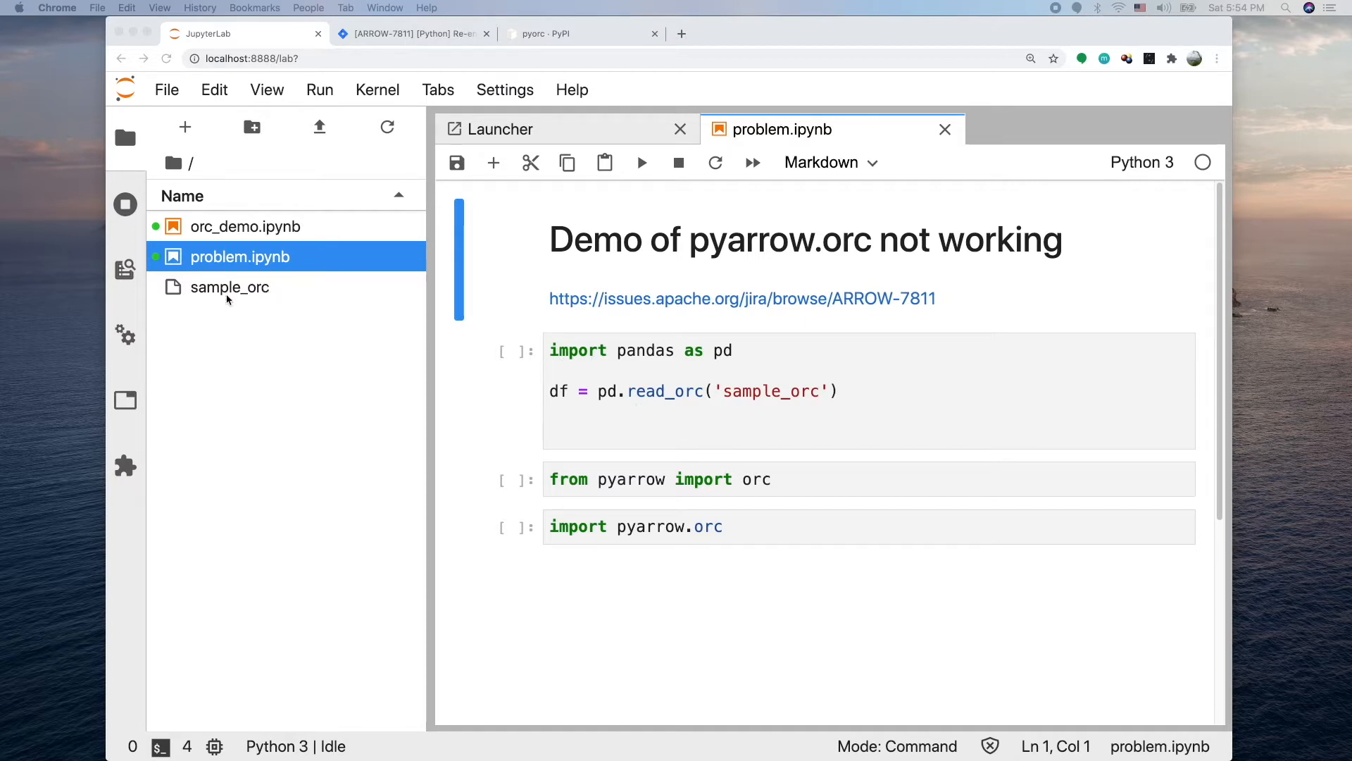
Select and run the pd.read_orc('sample_orc') cell, producing a ModuleNotFoundError
left_click(230, 287)
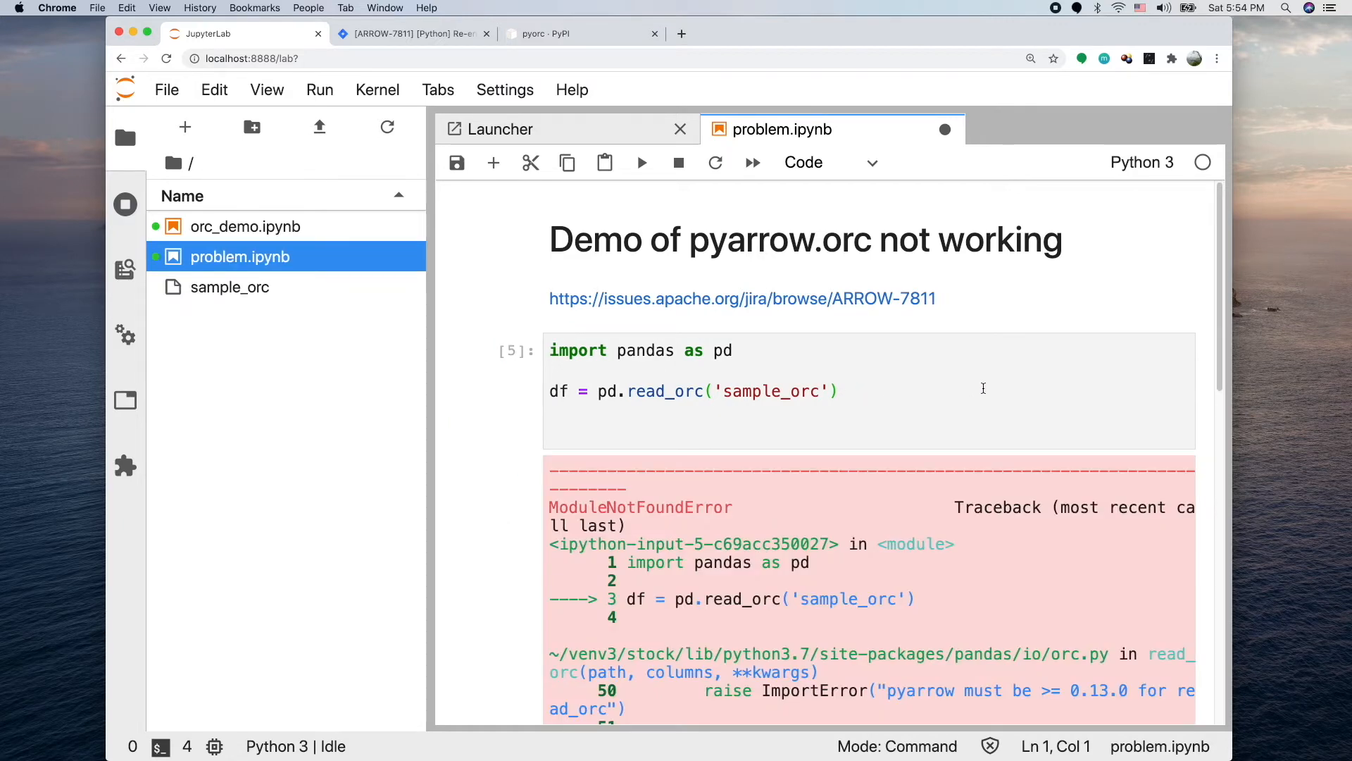
Scroll through the traceback ending in "No module named 'pyarrow._orc'"
scroll("down", 3)
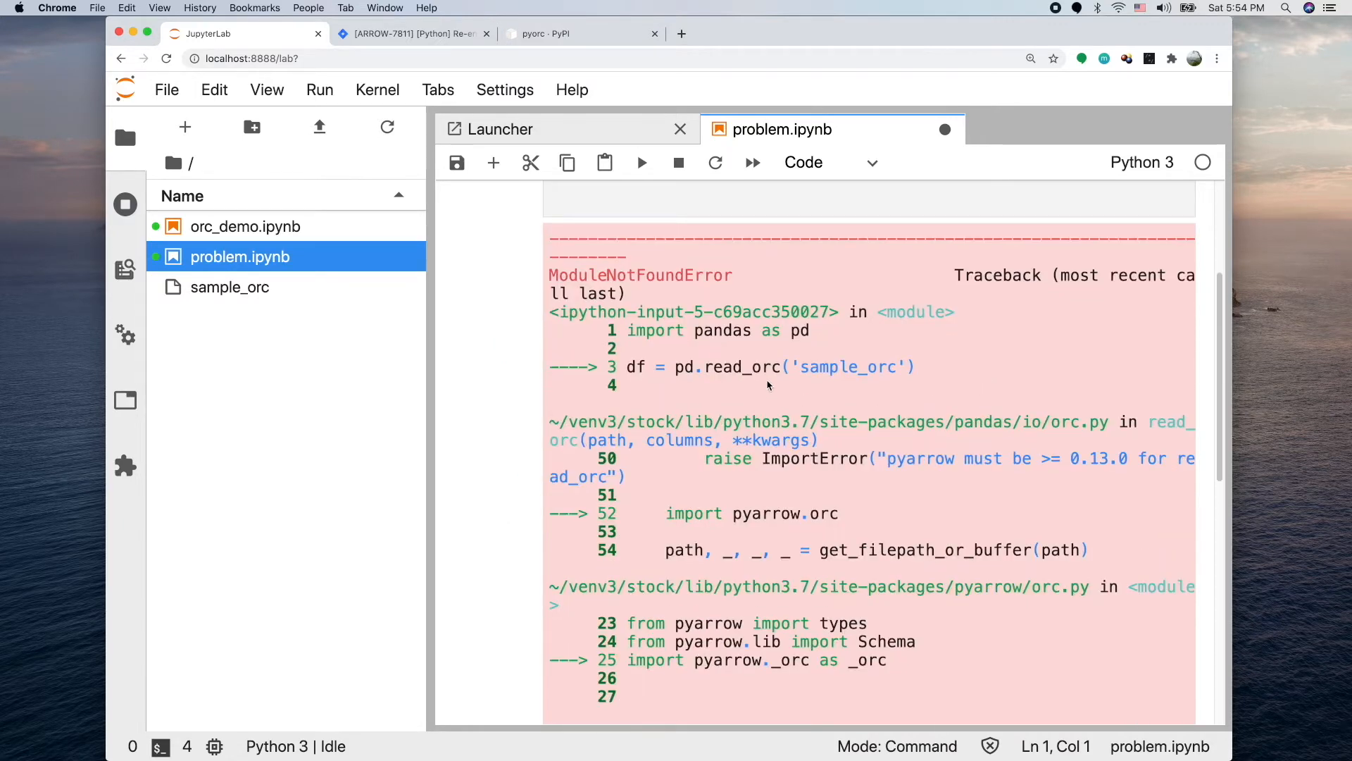
mouse_move(690, 443)
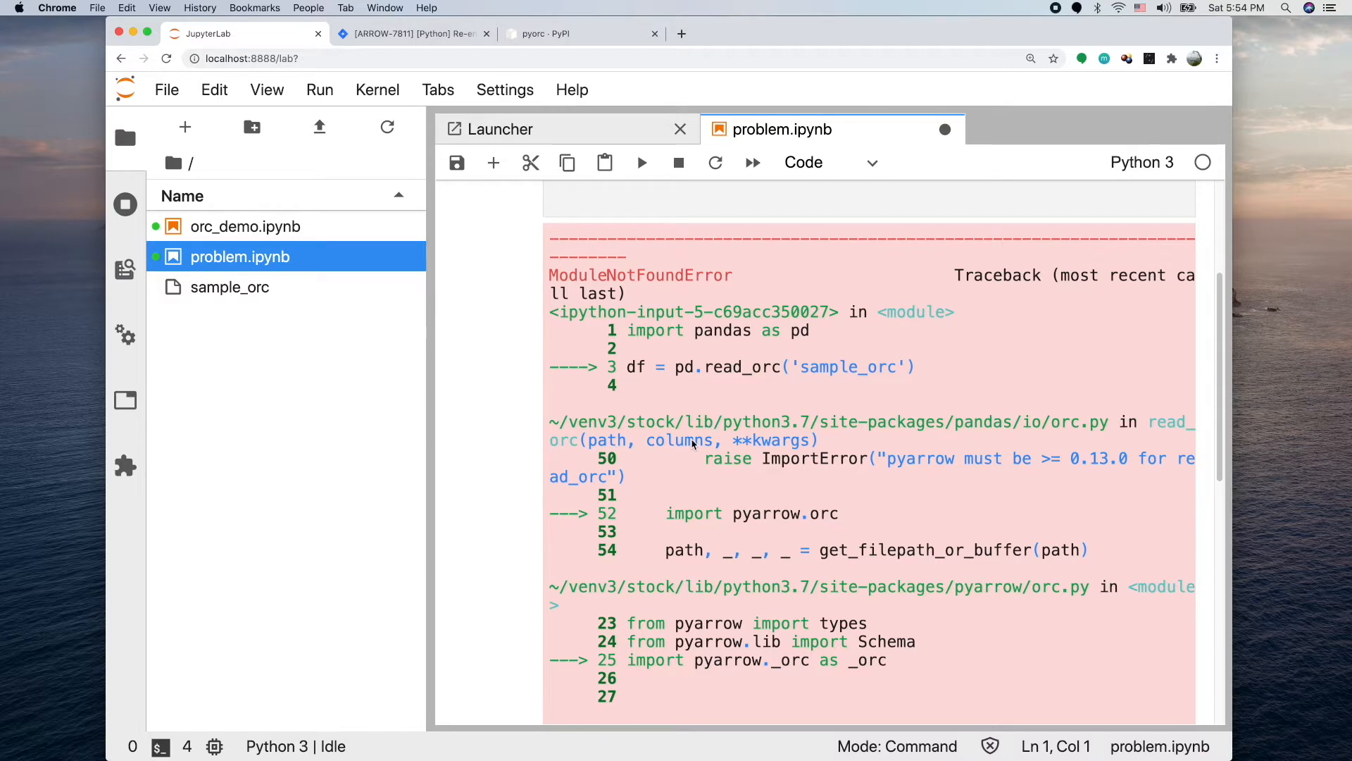
scroll("down", 3)
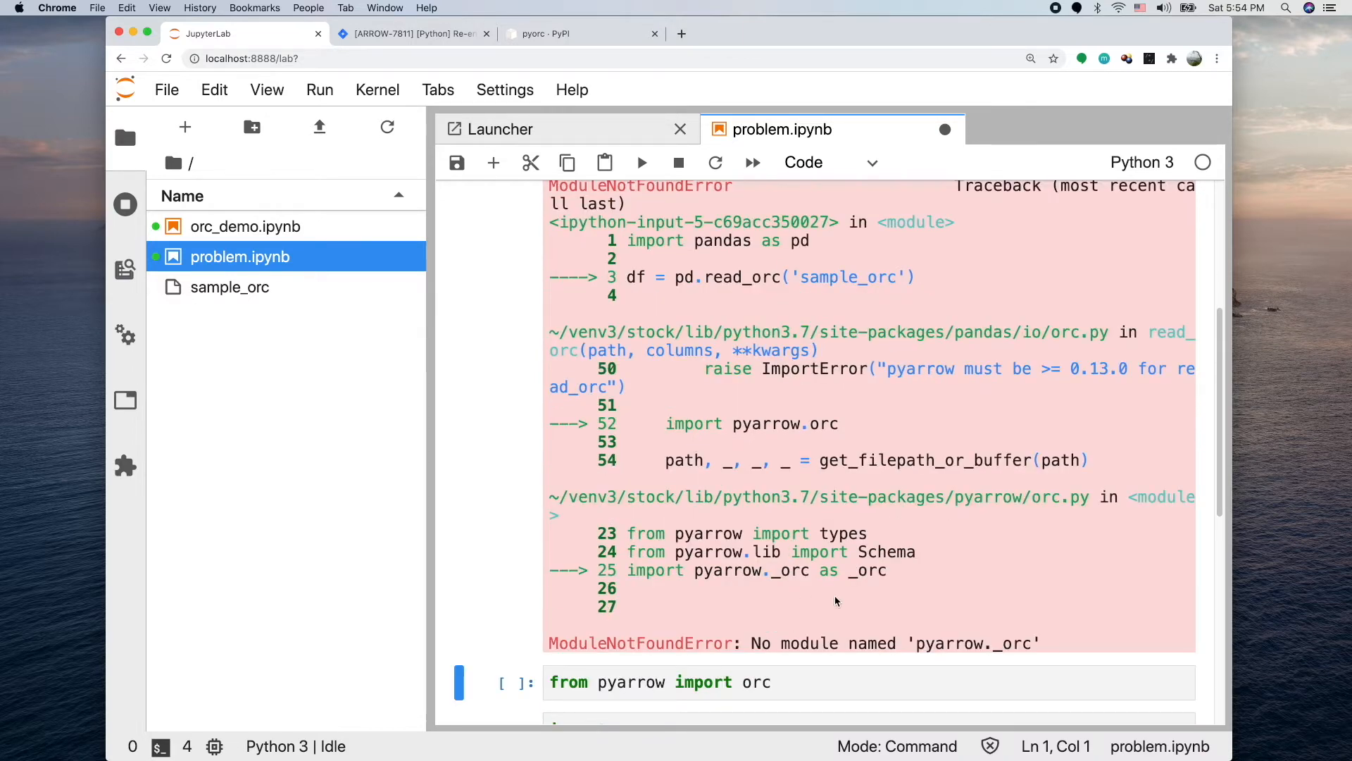
mouse_move(902, 627)
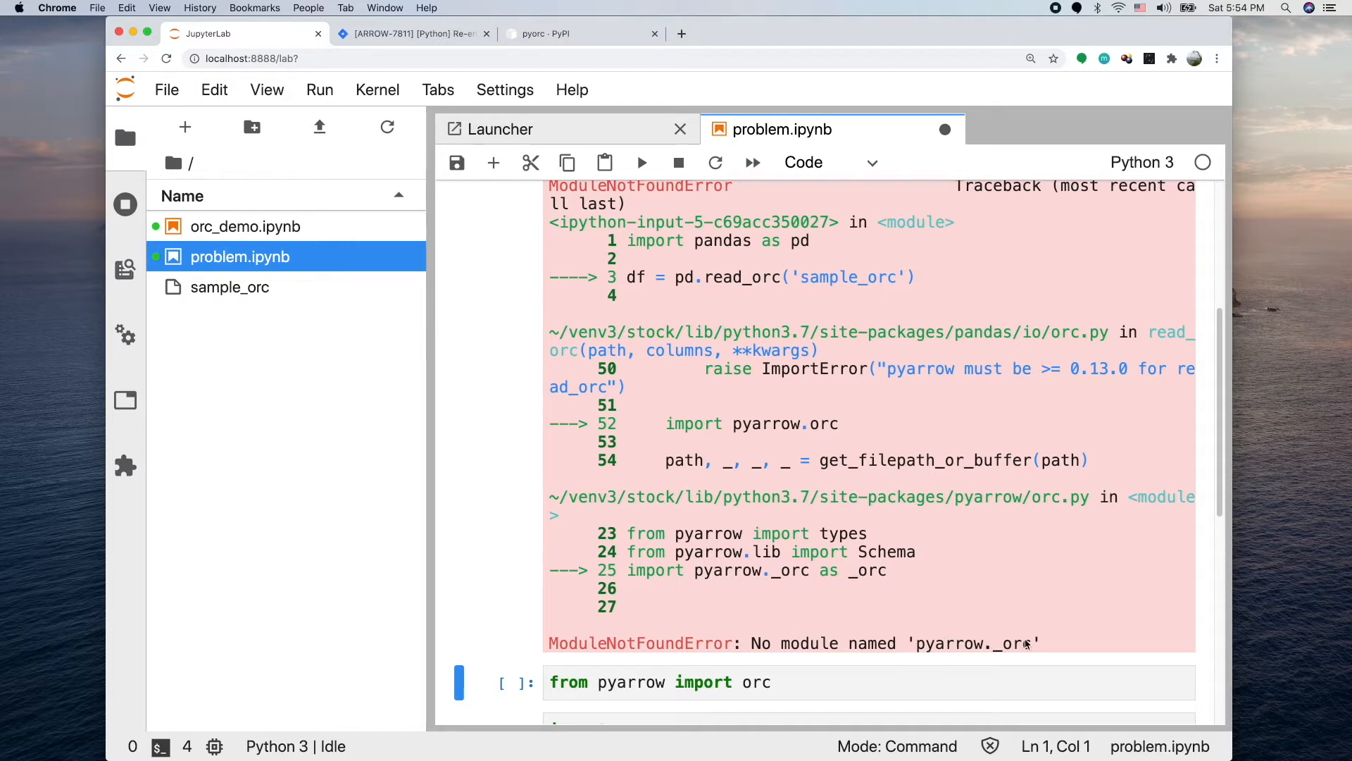
mouse_move(1026, 648)
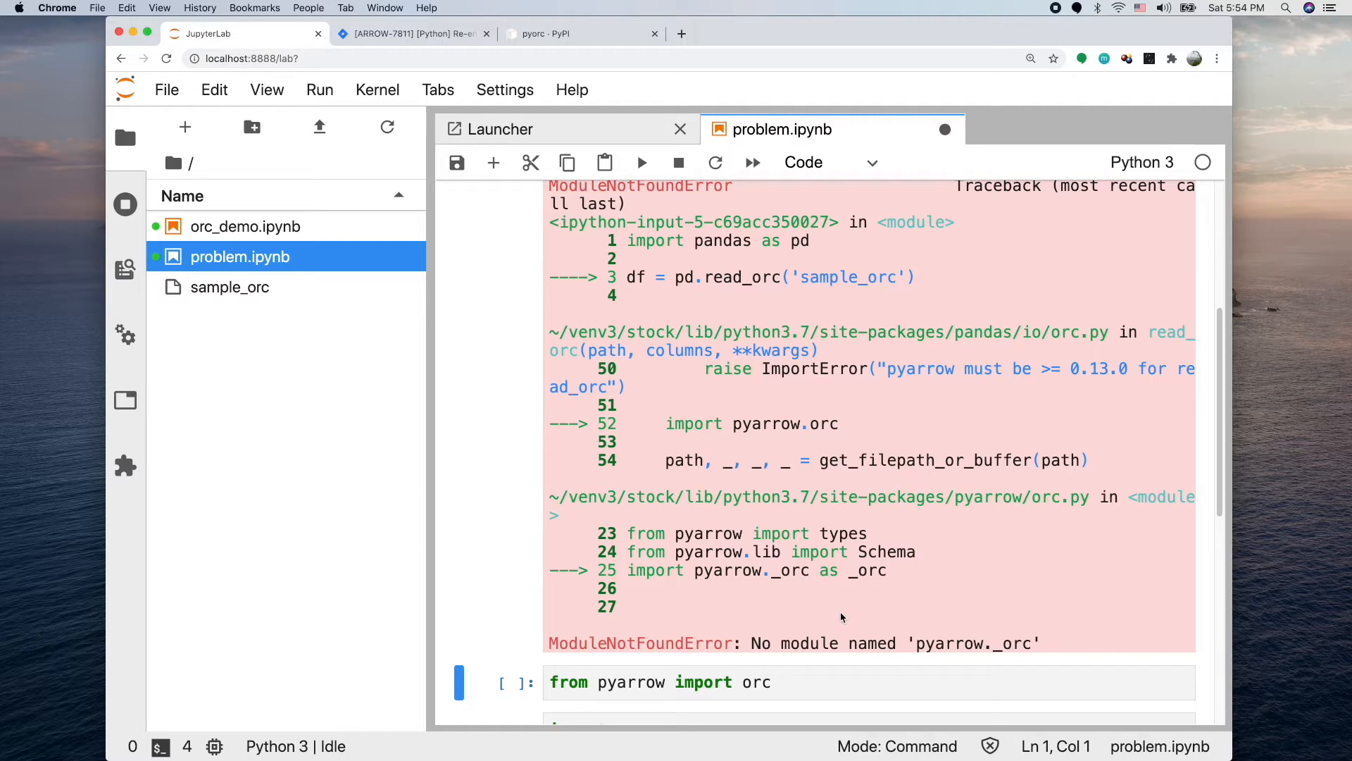
mouse_move(783, 398)
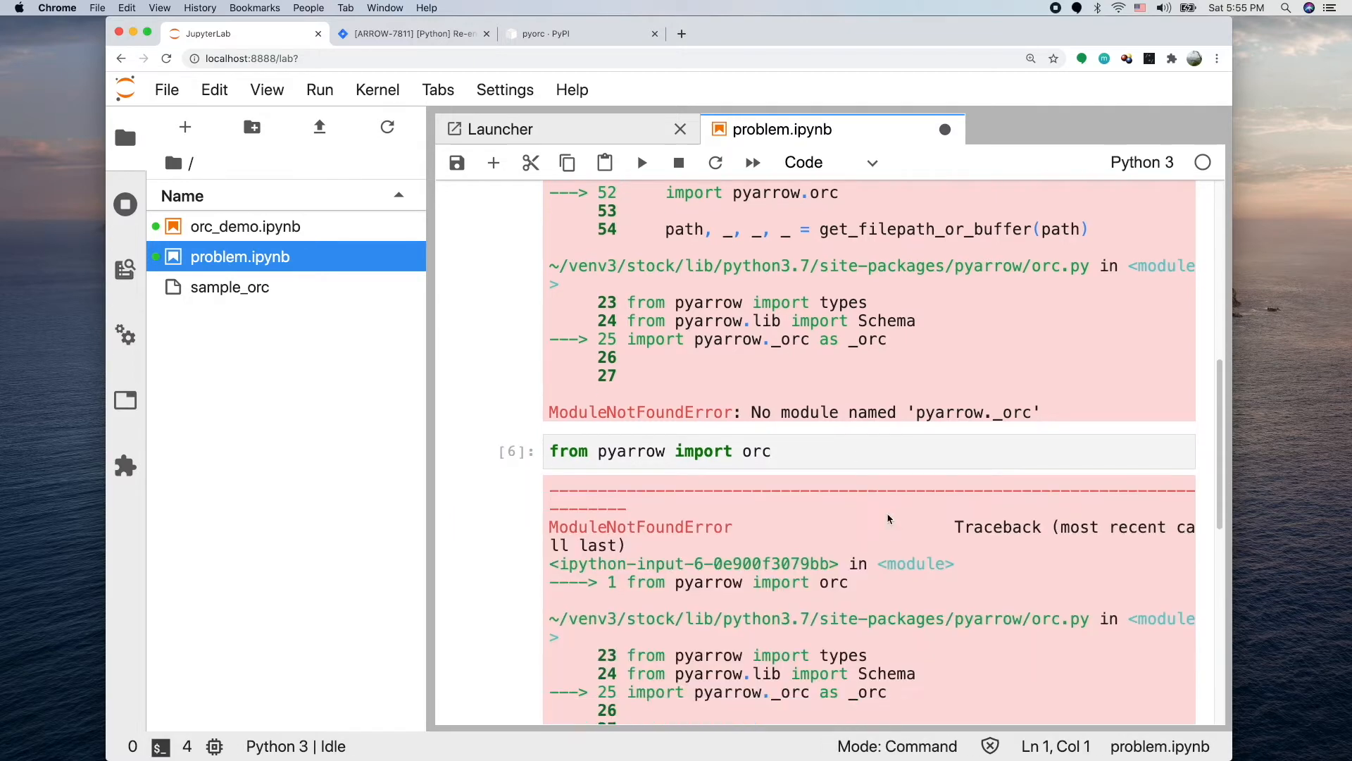
scroll("down", 3)
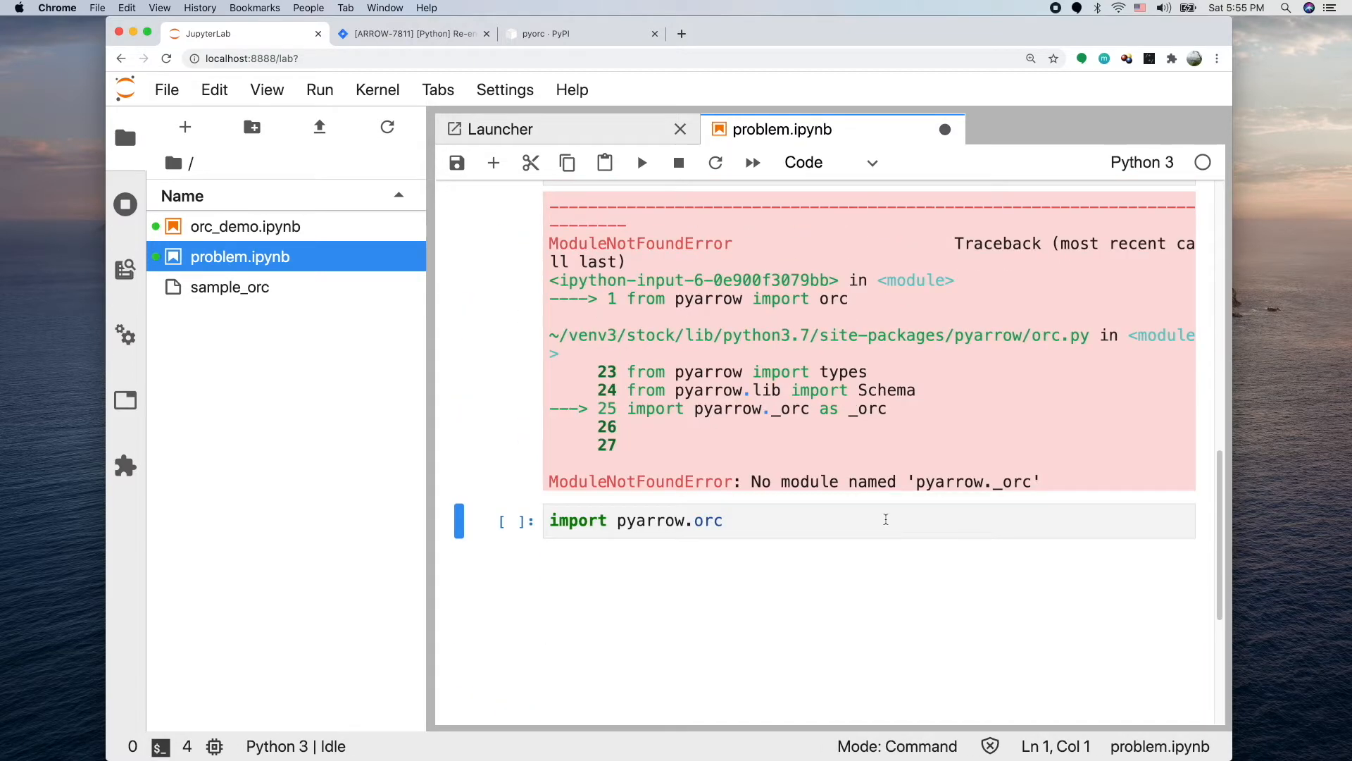
mouse_move(880, 515)
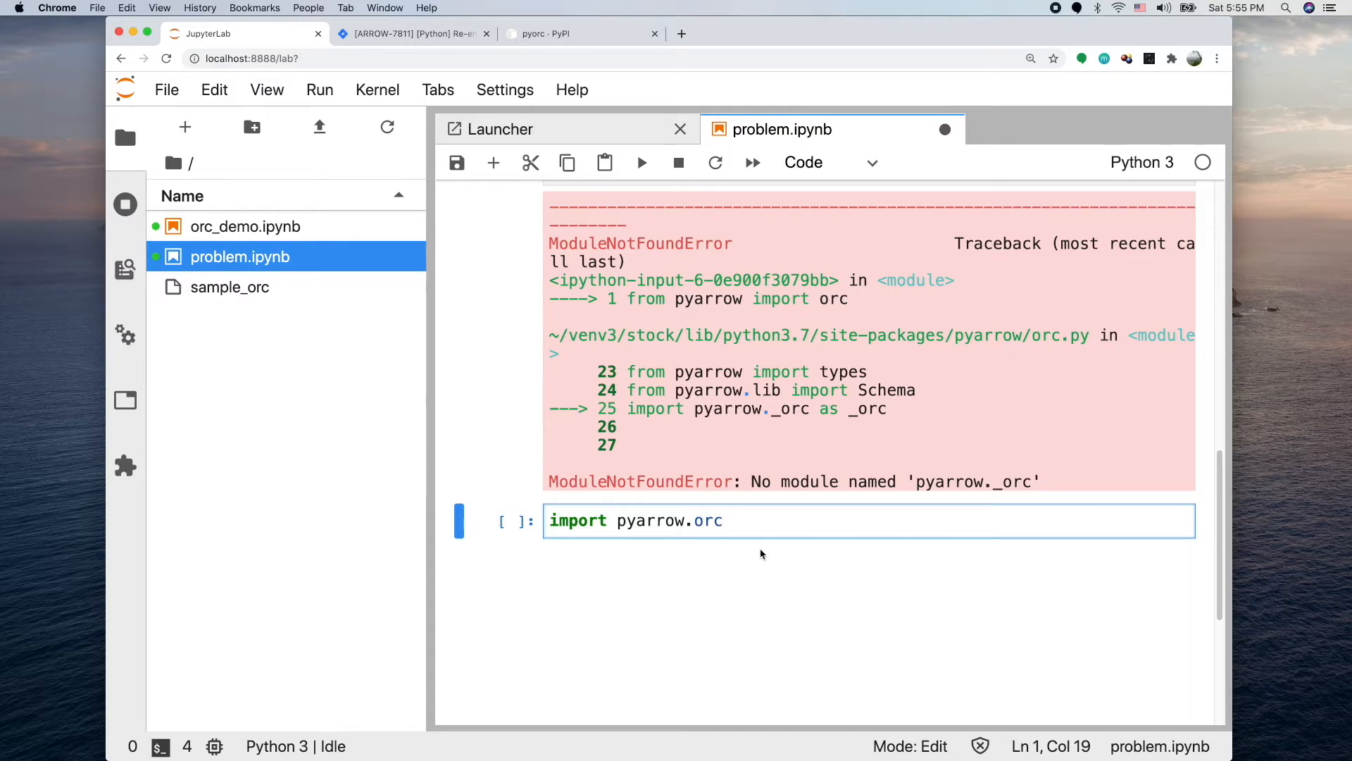
key("shift+enter")
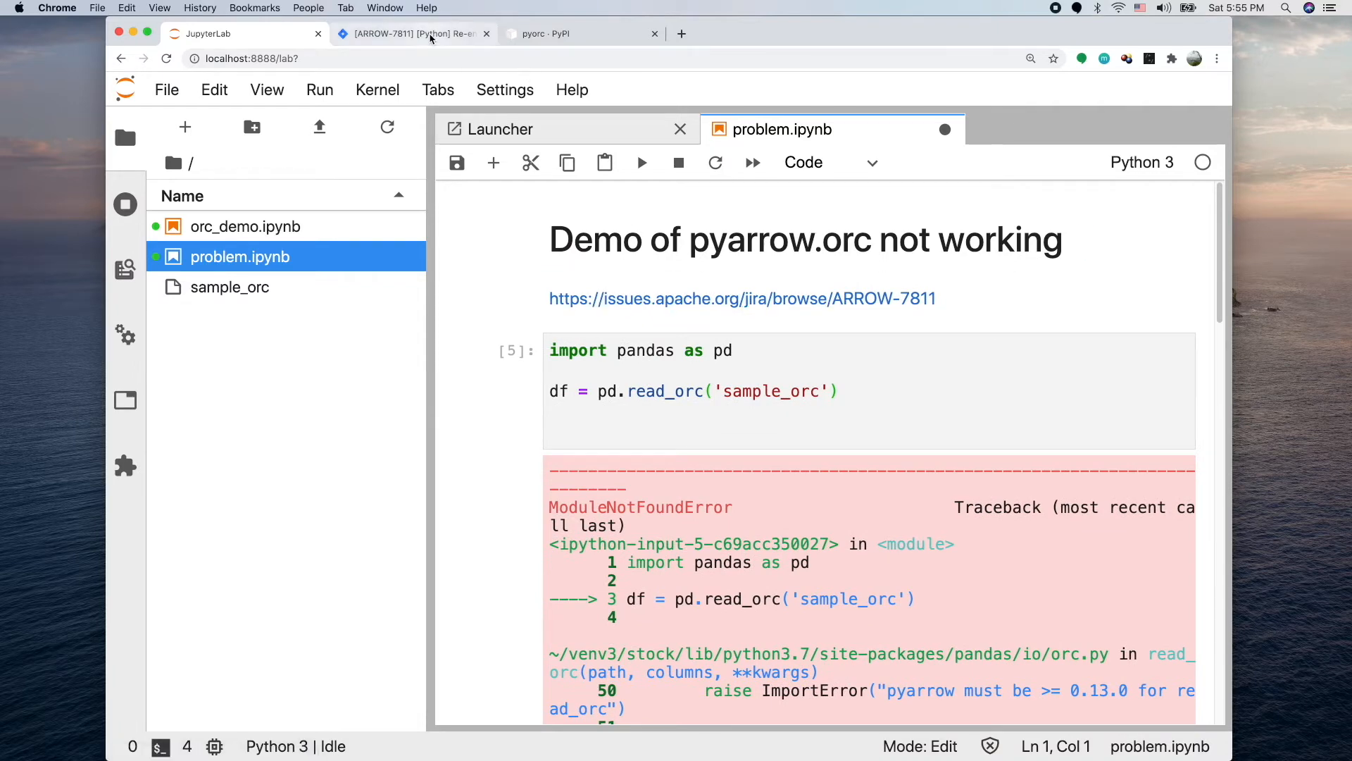
Switch to the ARROW-7811 Jira tab about re-enabling pyarrow.orc in wheels
left_click(414, 34)
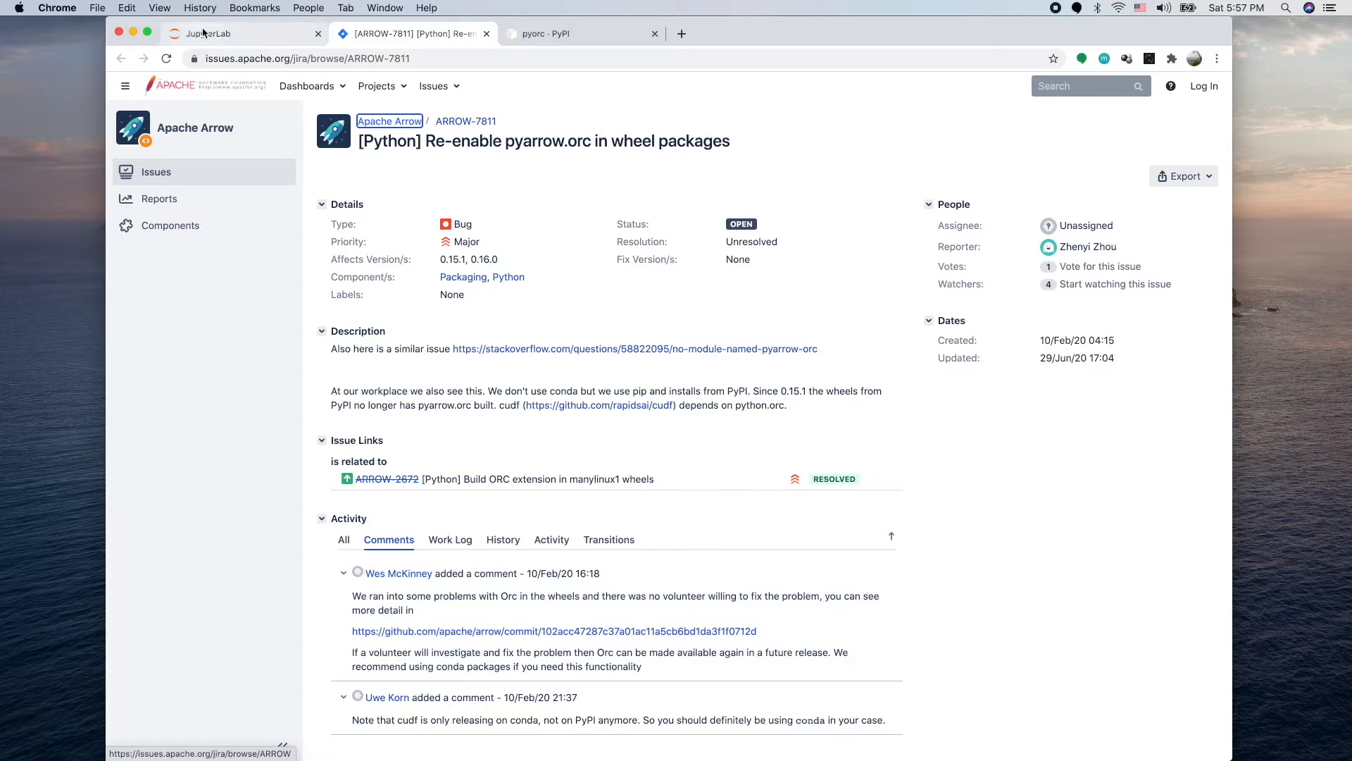
Return to JupyterLab and scroll through orc_demo.ipynb's pyorc cells and output
left_click(204, 33)
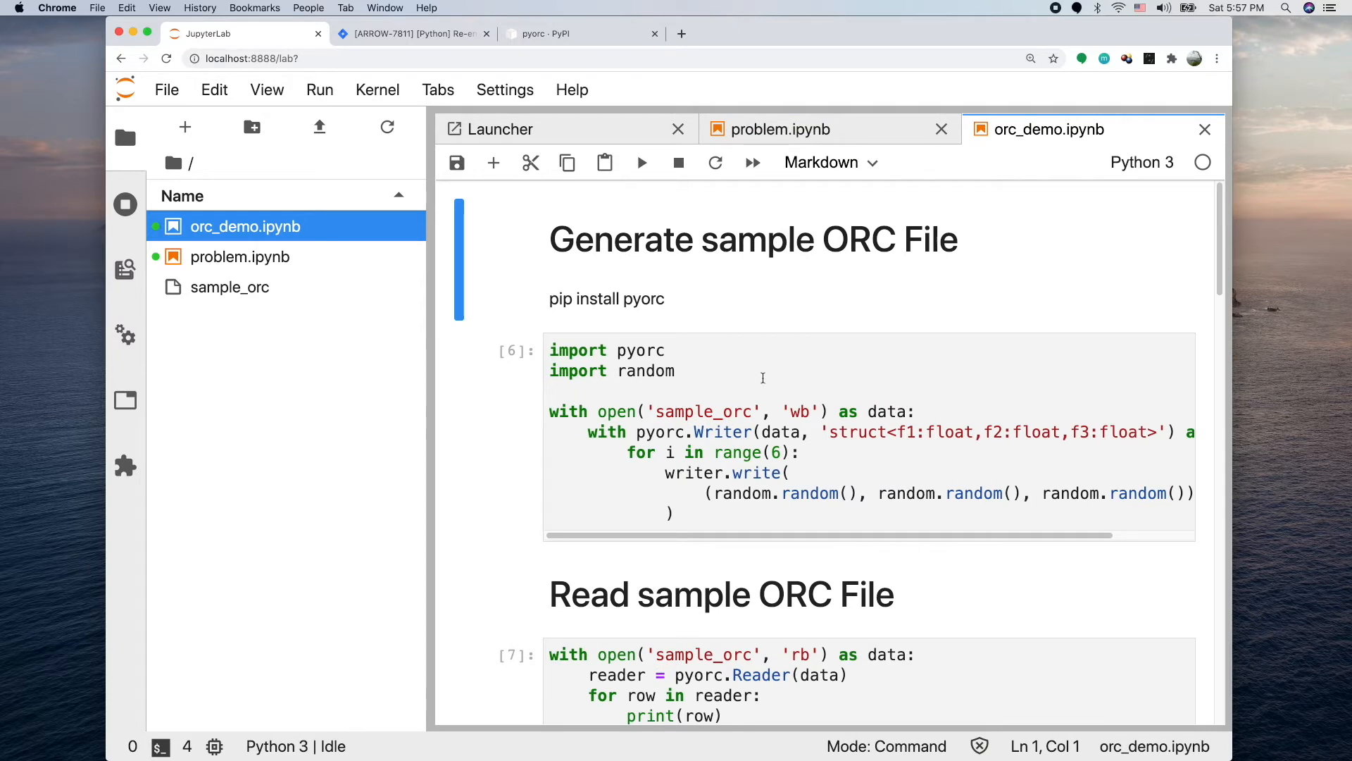
mouse_move(642, 299)
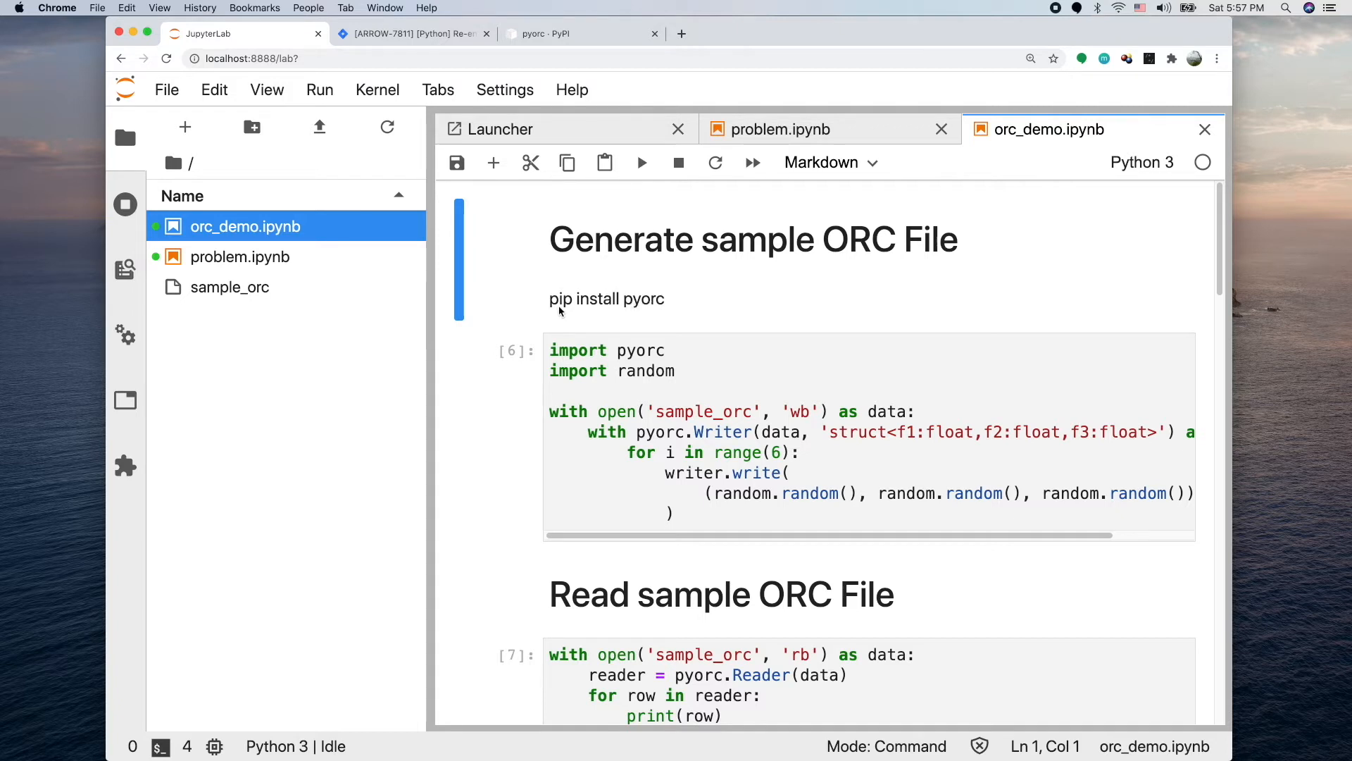
mouse_move(615, 302)
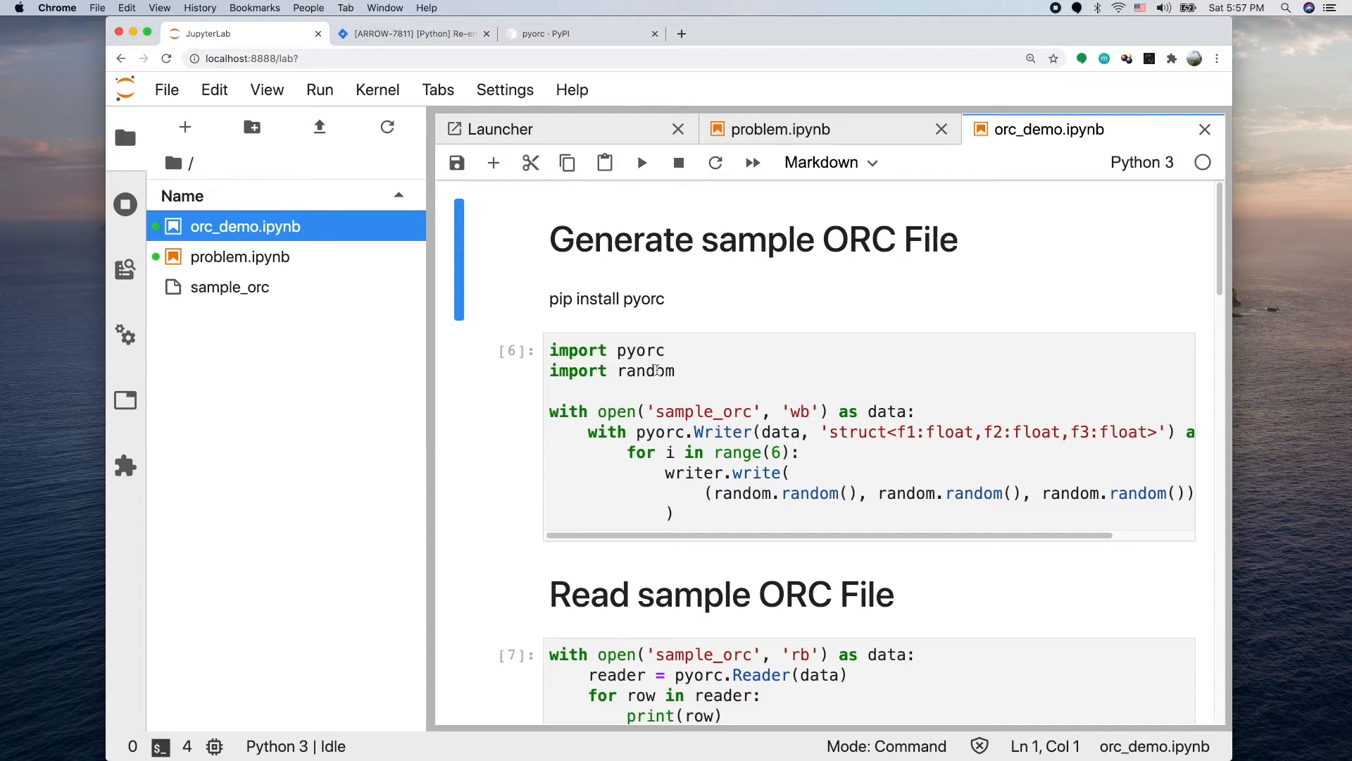
scroll("down", 3)
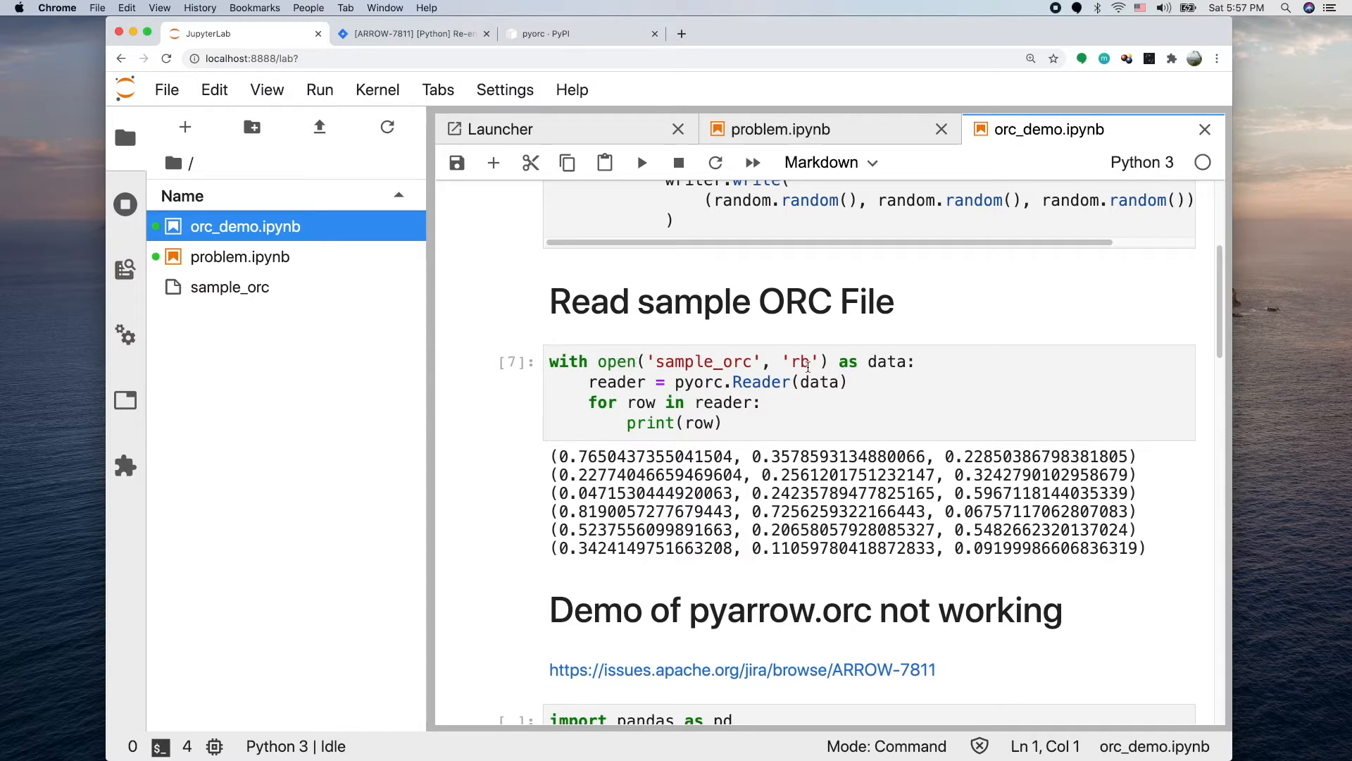
mouse_move(806, 362)
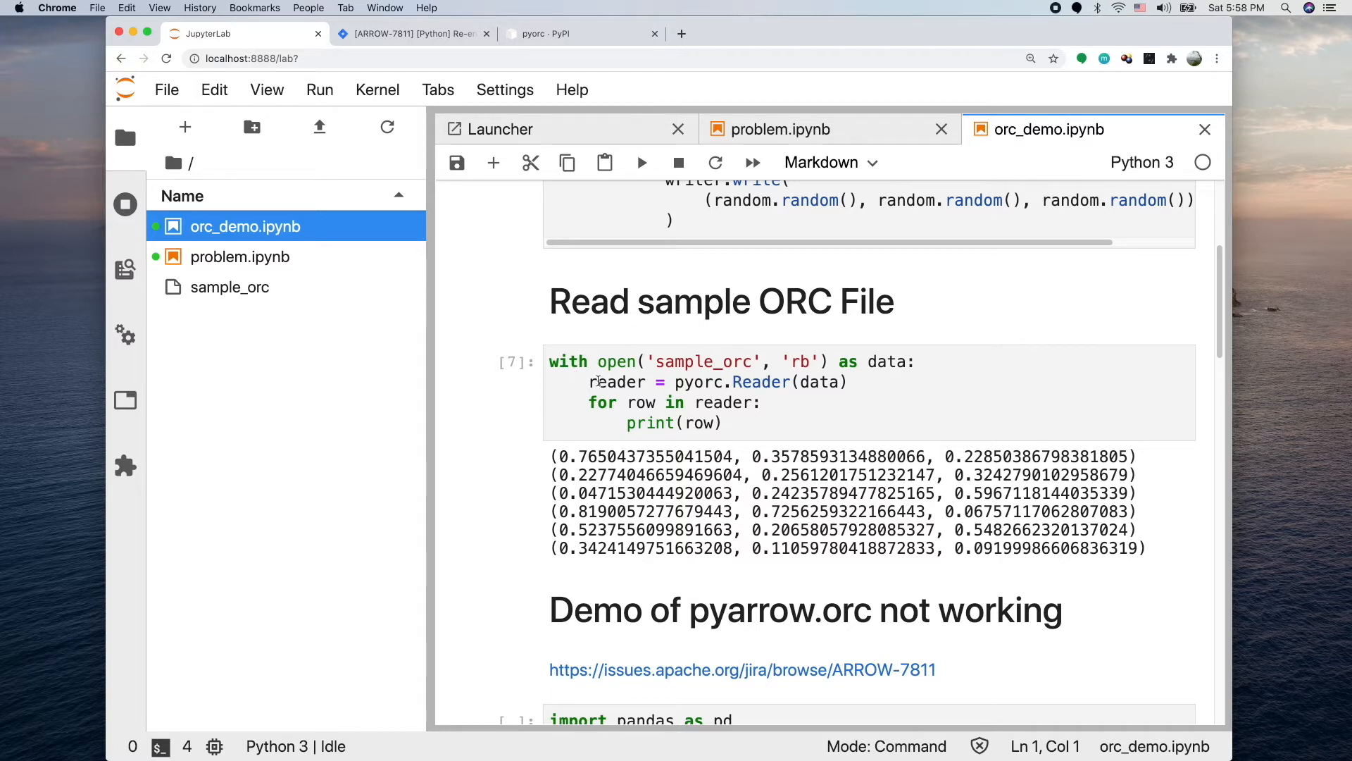
mouse_move(592, 403)
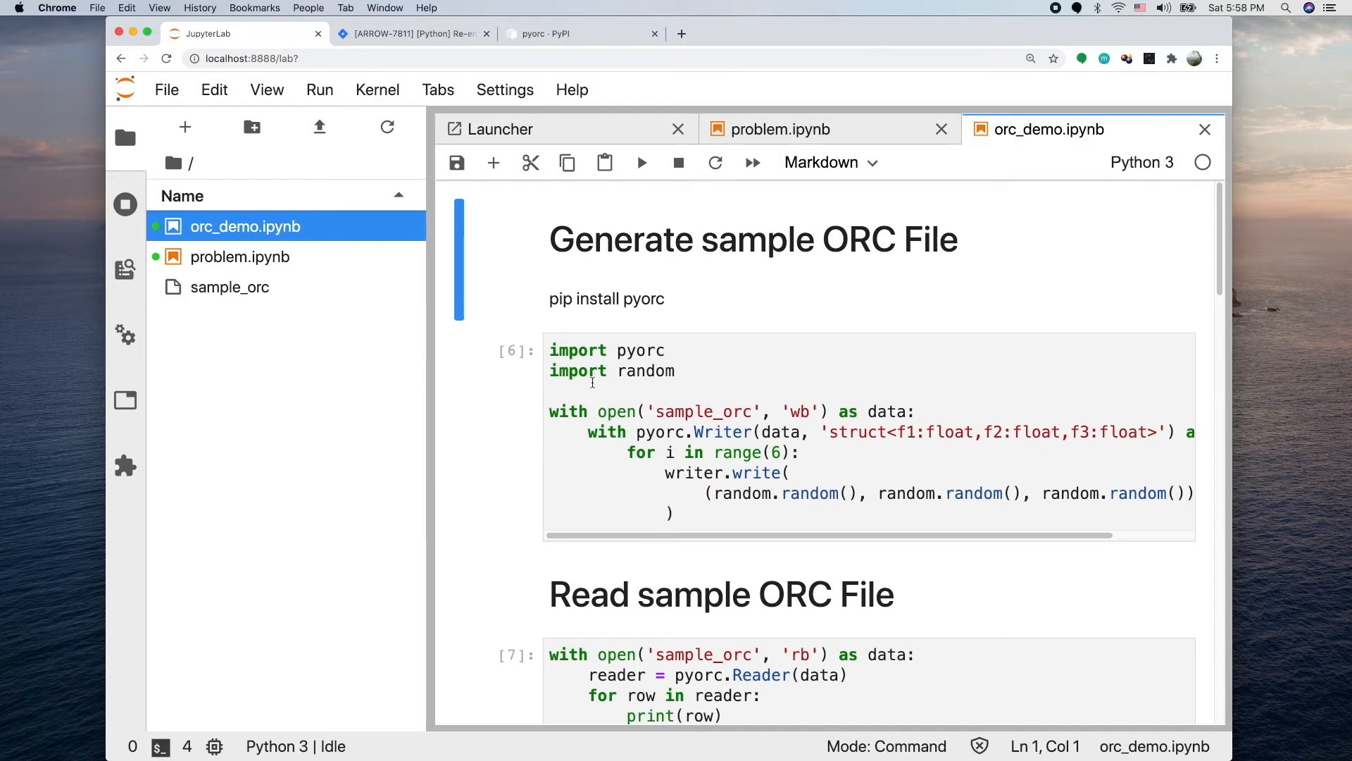
mouse_move(660, 346)
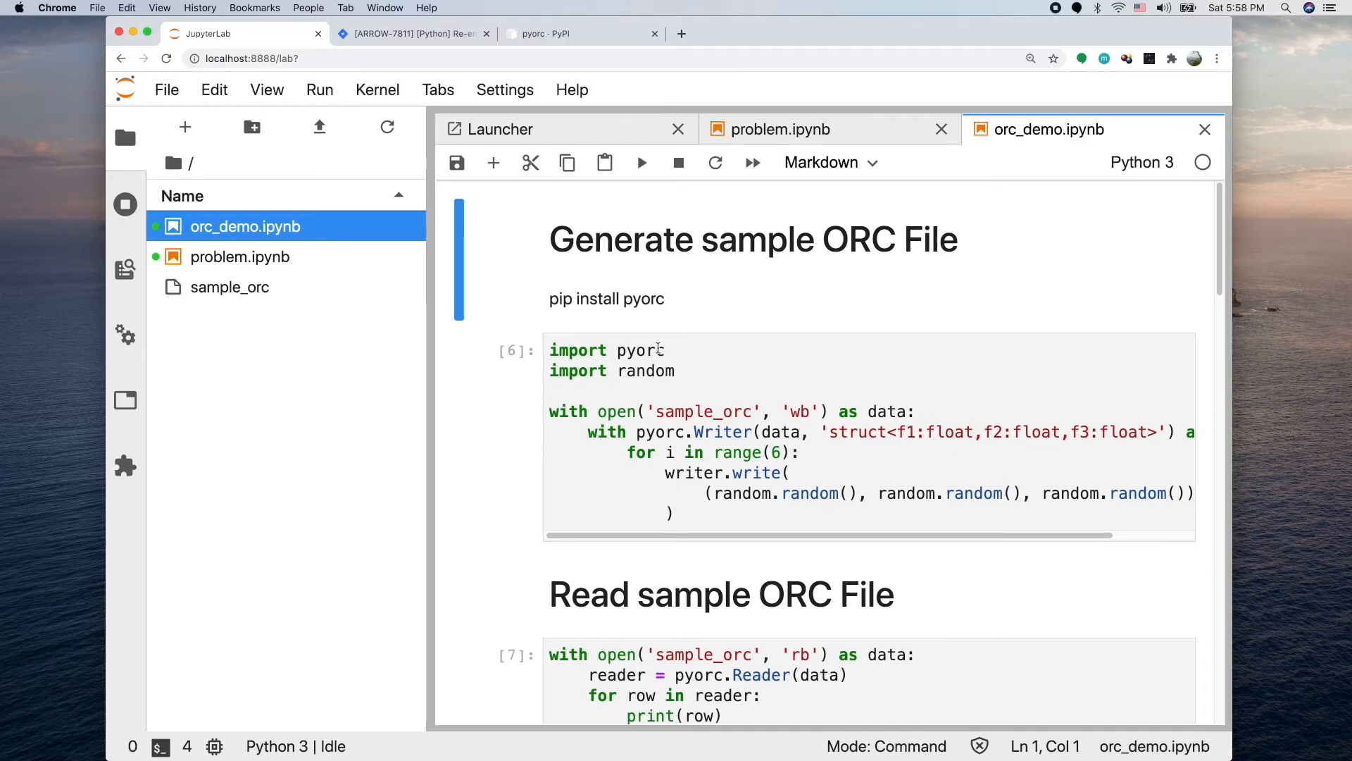
mouse_move(681, 366)
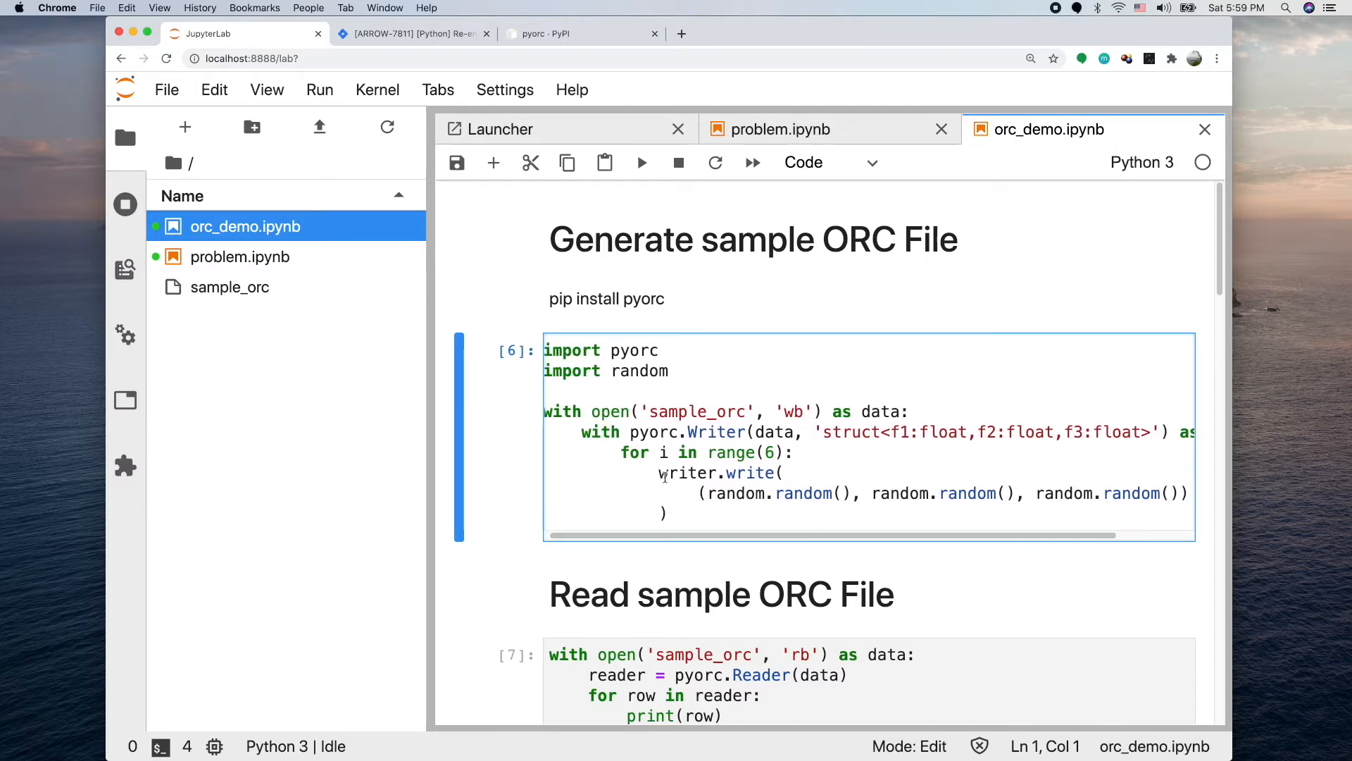
mouse_move(706, 441)
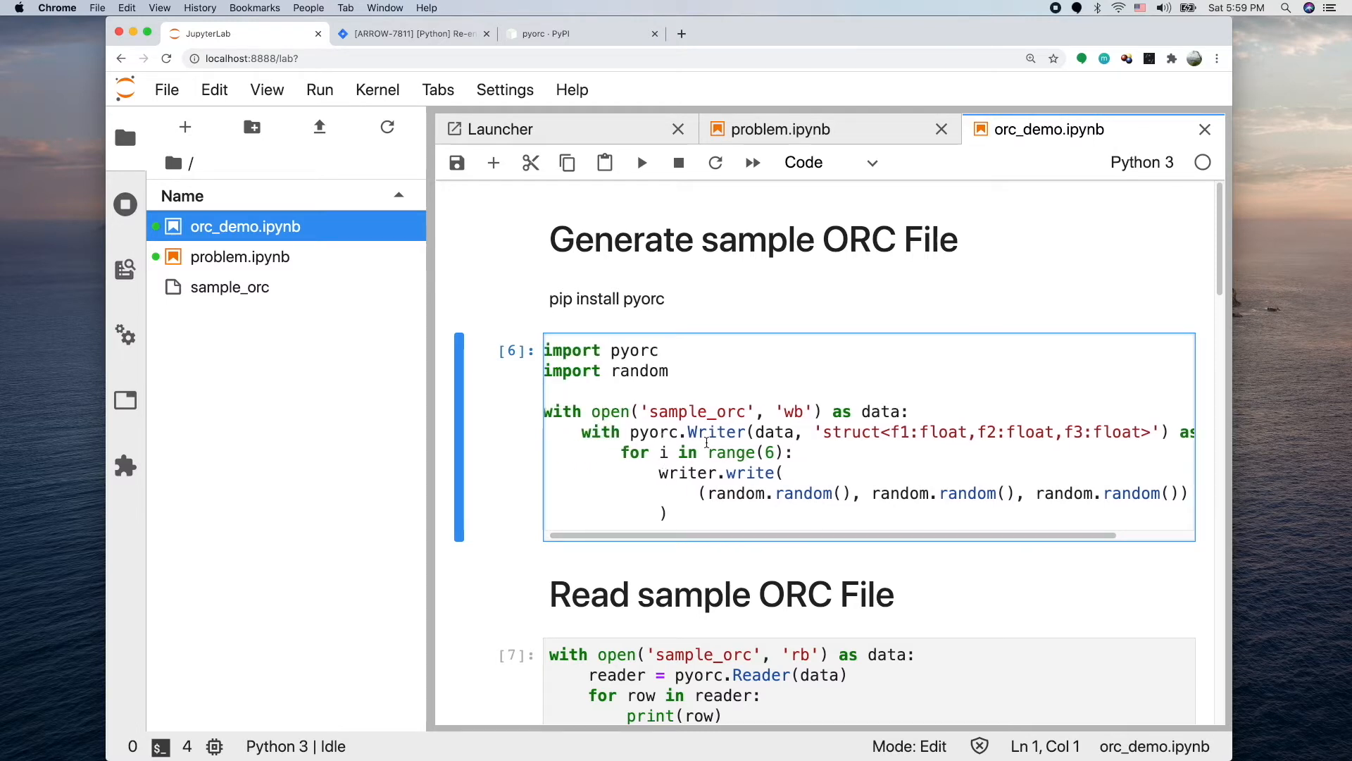
mouse_move(776, 434)
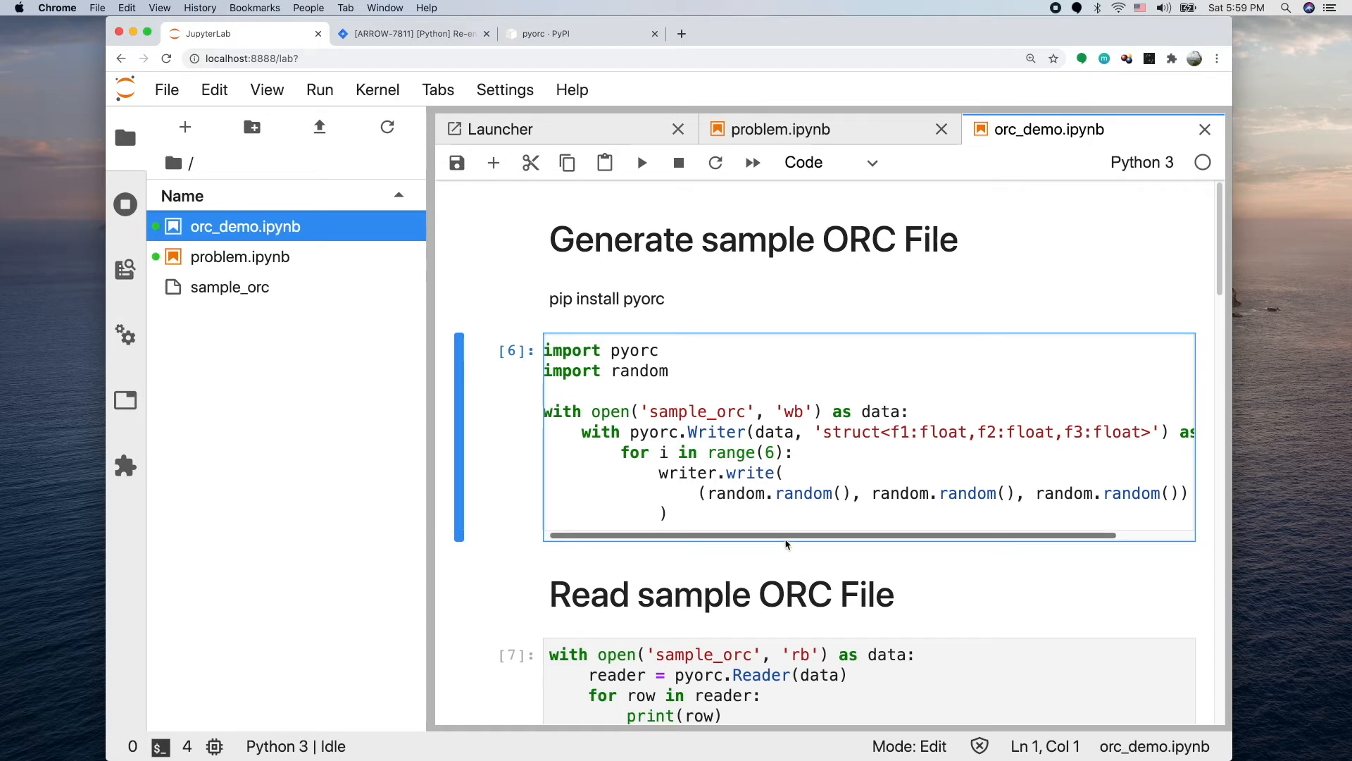
scroll("right", 3)
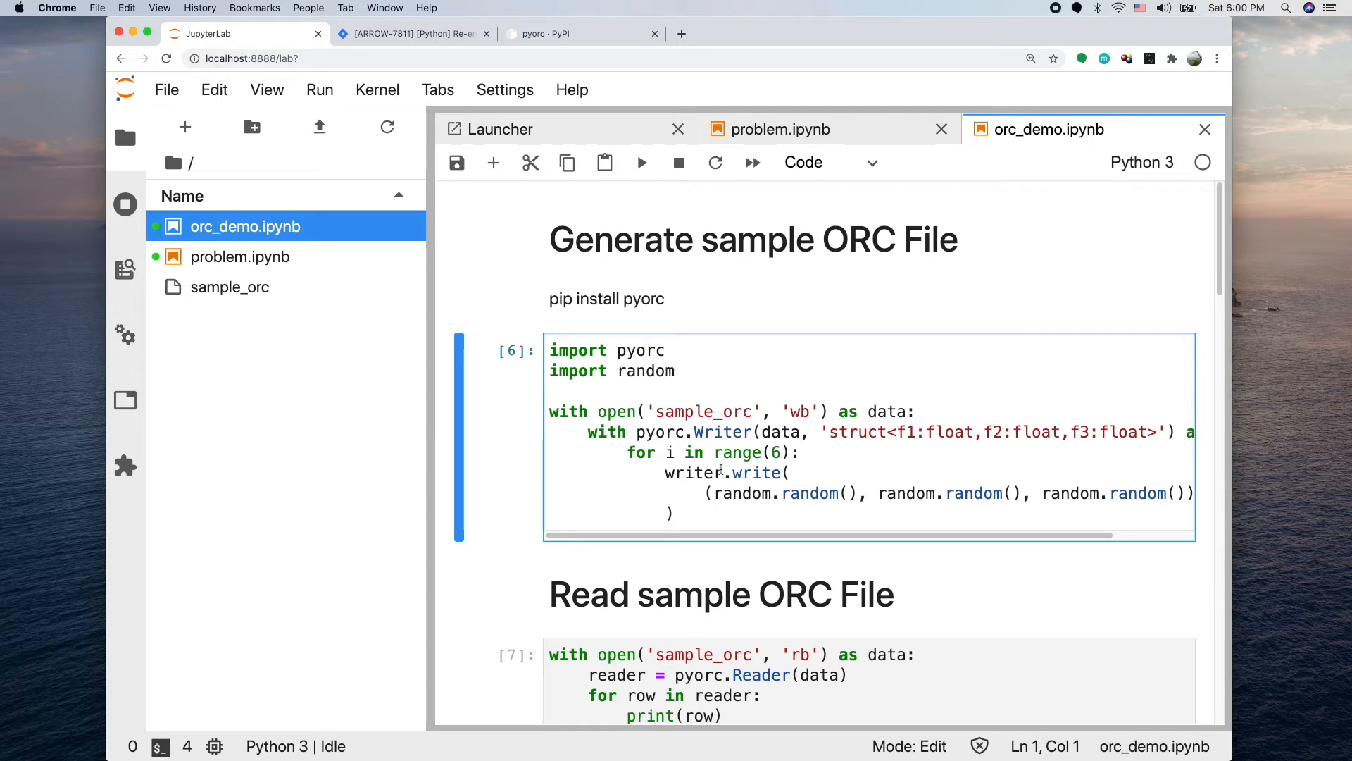
mouse_move(798, 482)
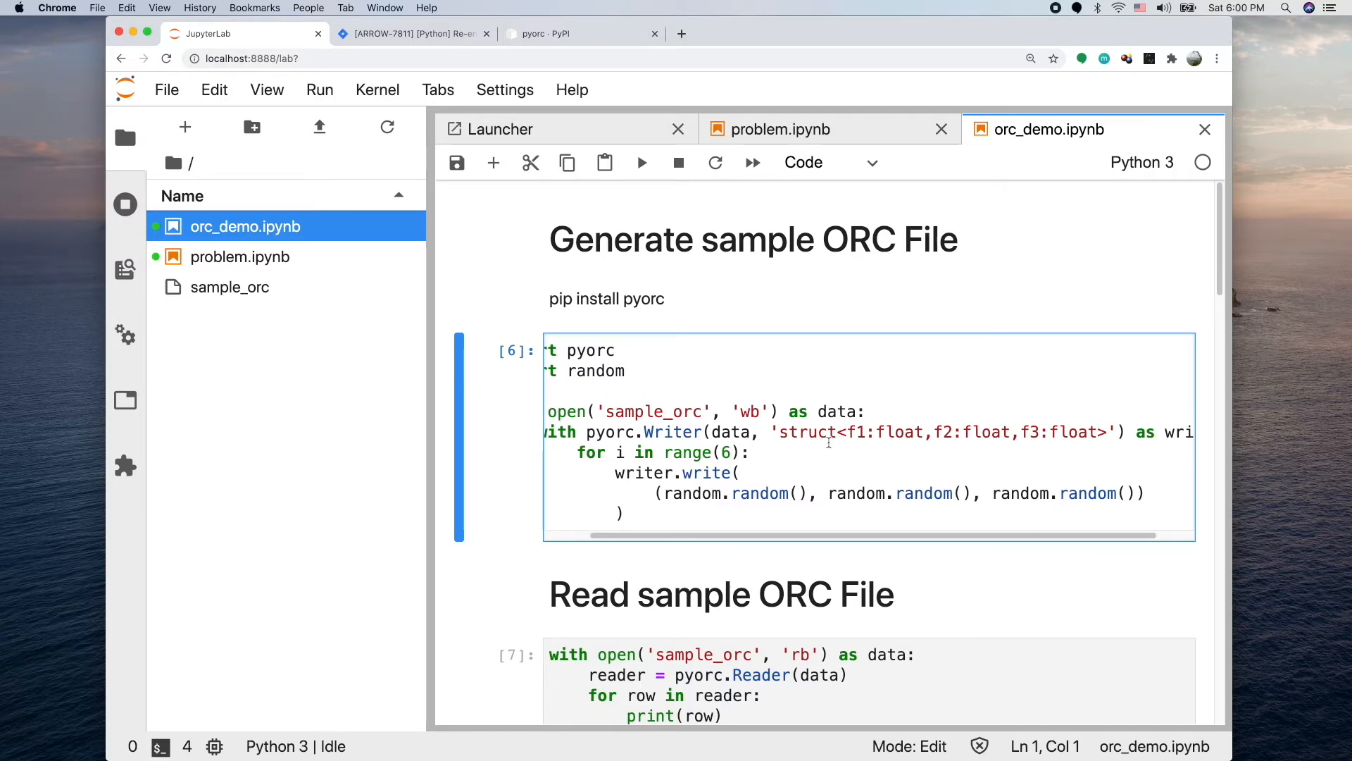
scroll("down", 3)
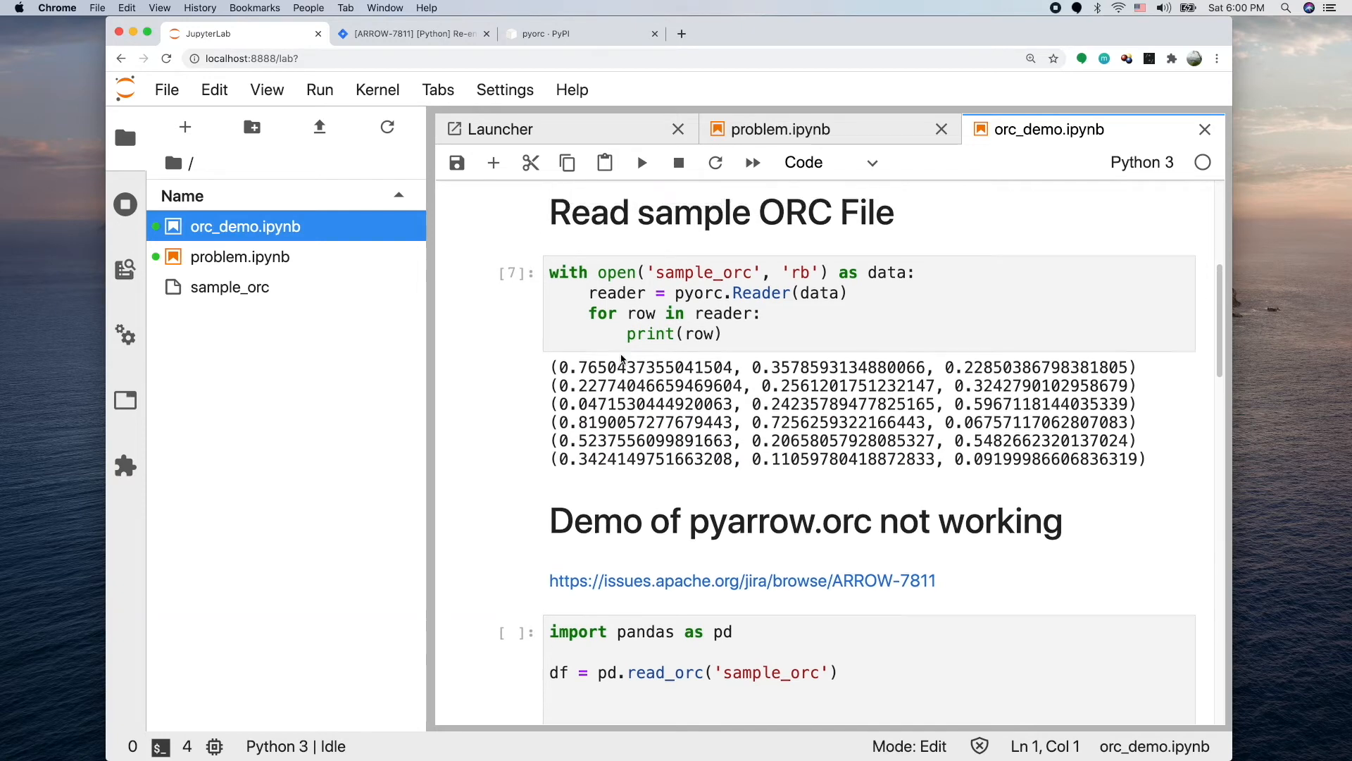
scroll("down", 3)
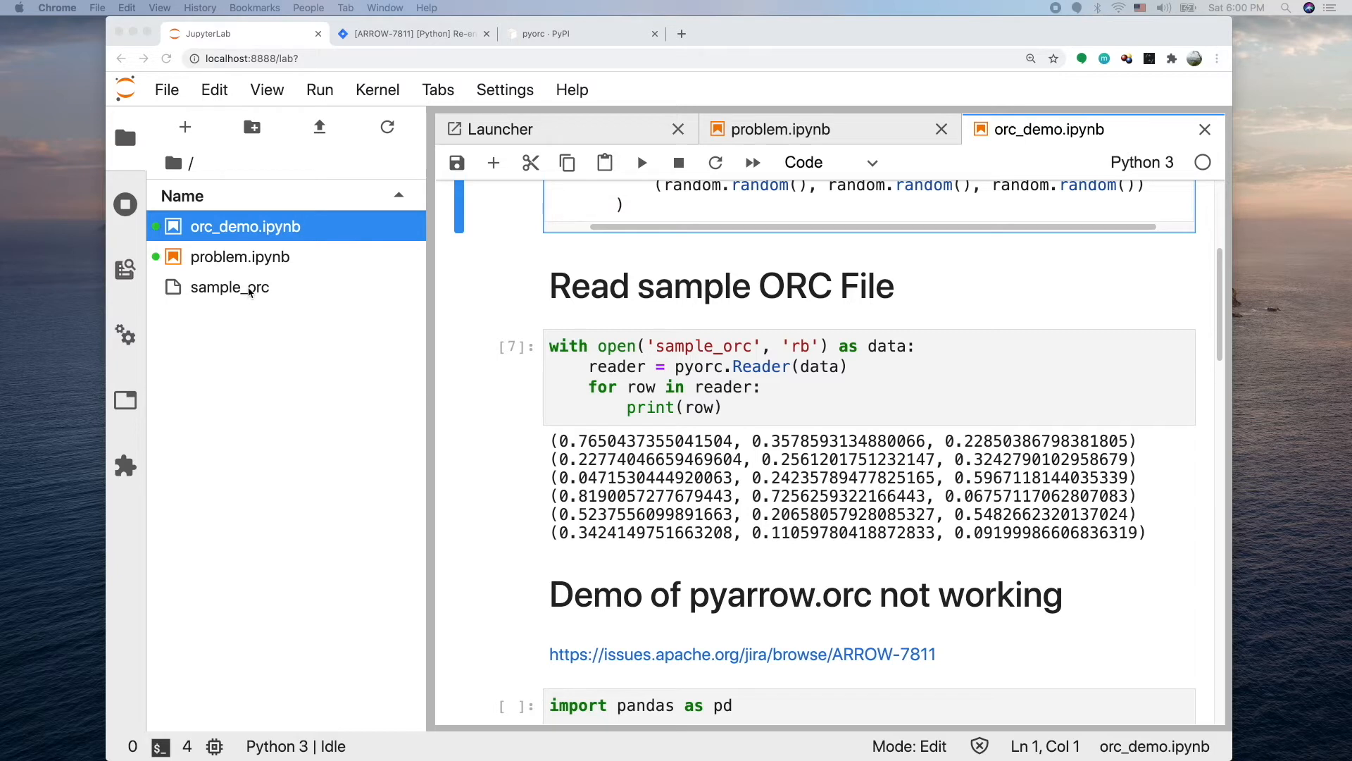
mouse_move(250, 291)
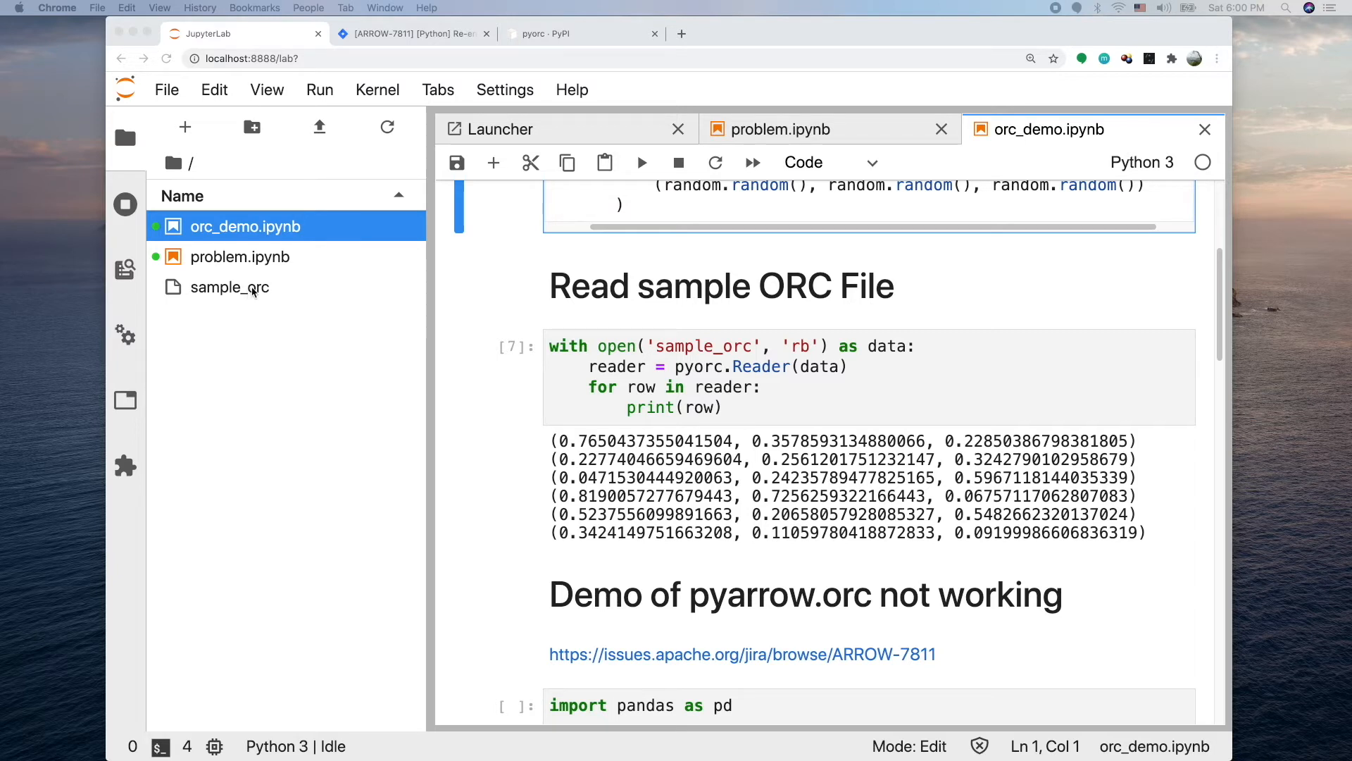
mouse_move(299, 293)
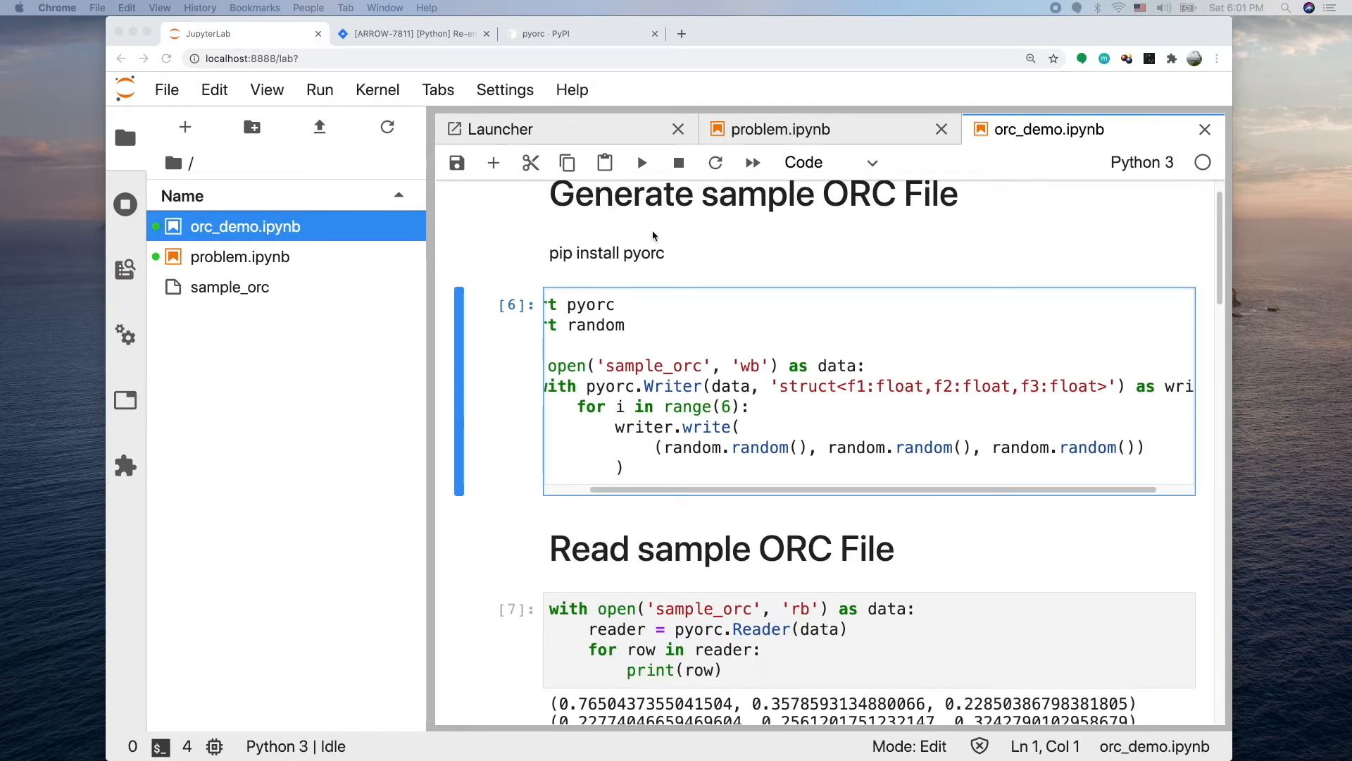
Scroll to the pyorc workaround, edit the schema fields cell, then select the columns cell
scroll("down", 3)
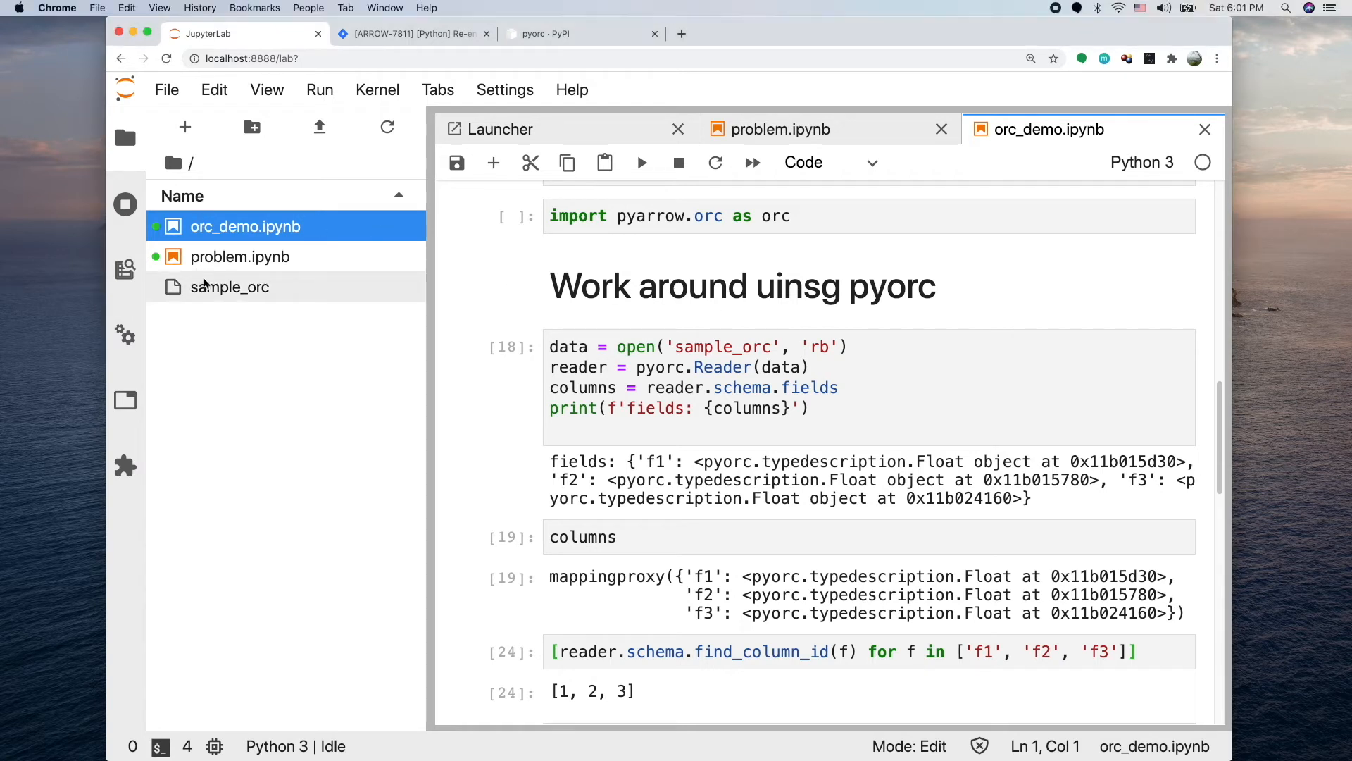
mouse_move(230, 288)
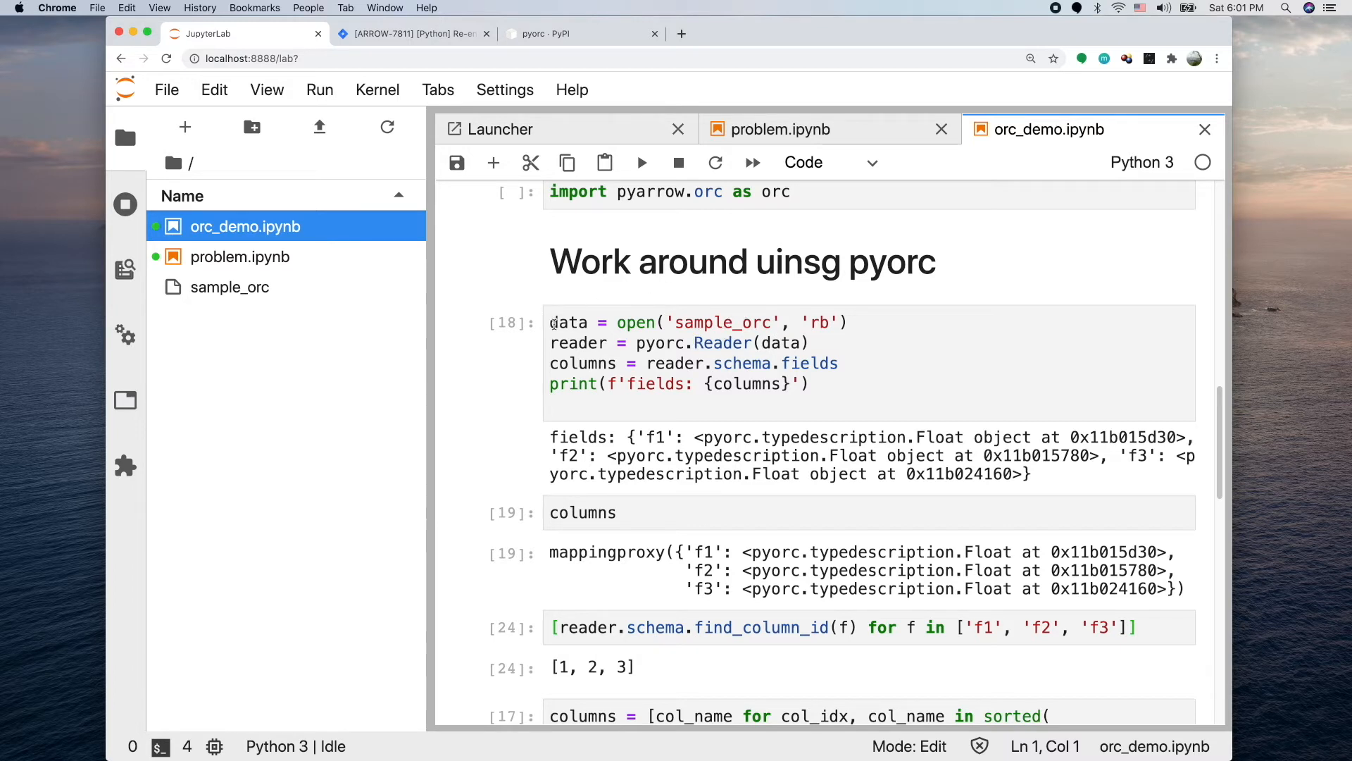
double_click(581, 364)
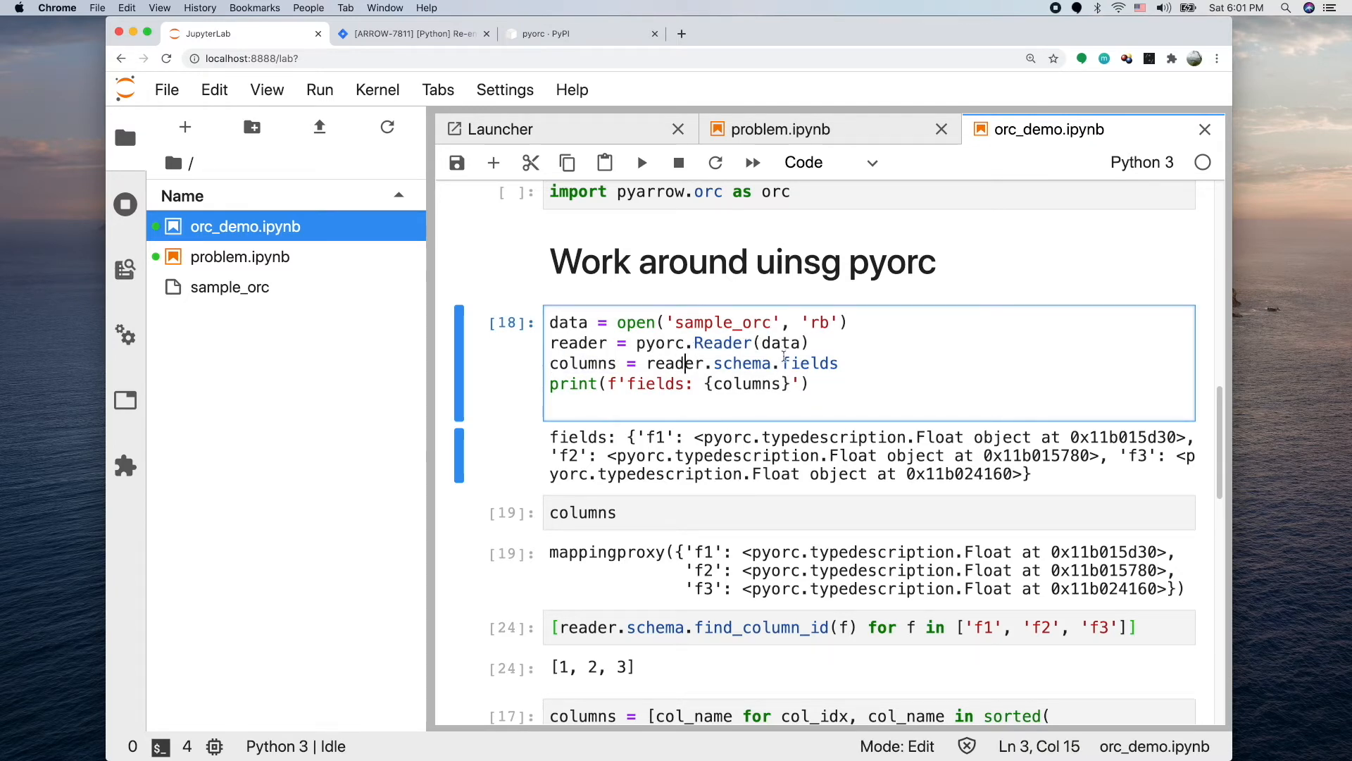
mouse_move(754, 358)
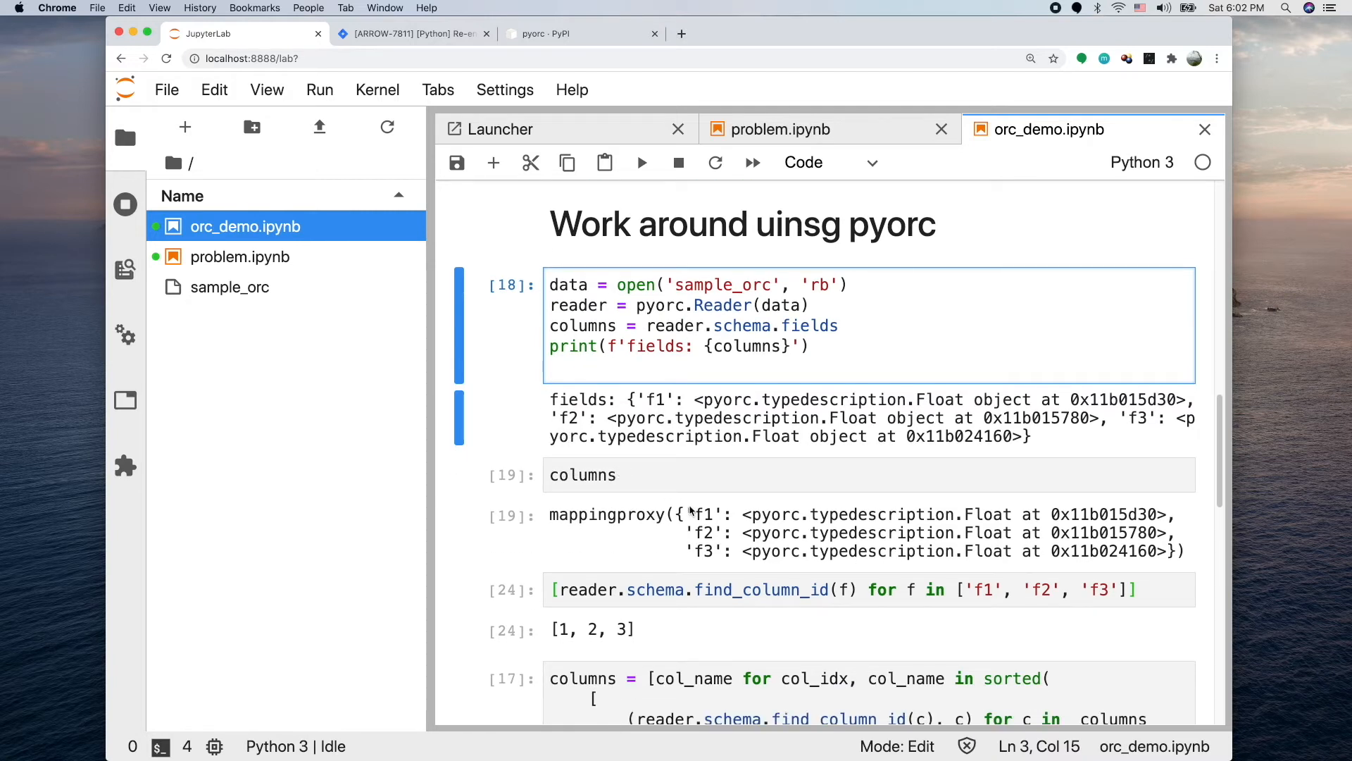
mouse_move(561, 514)
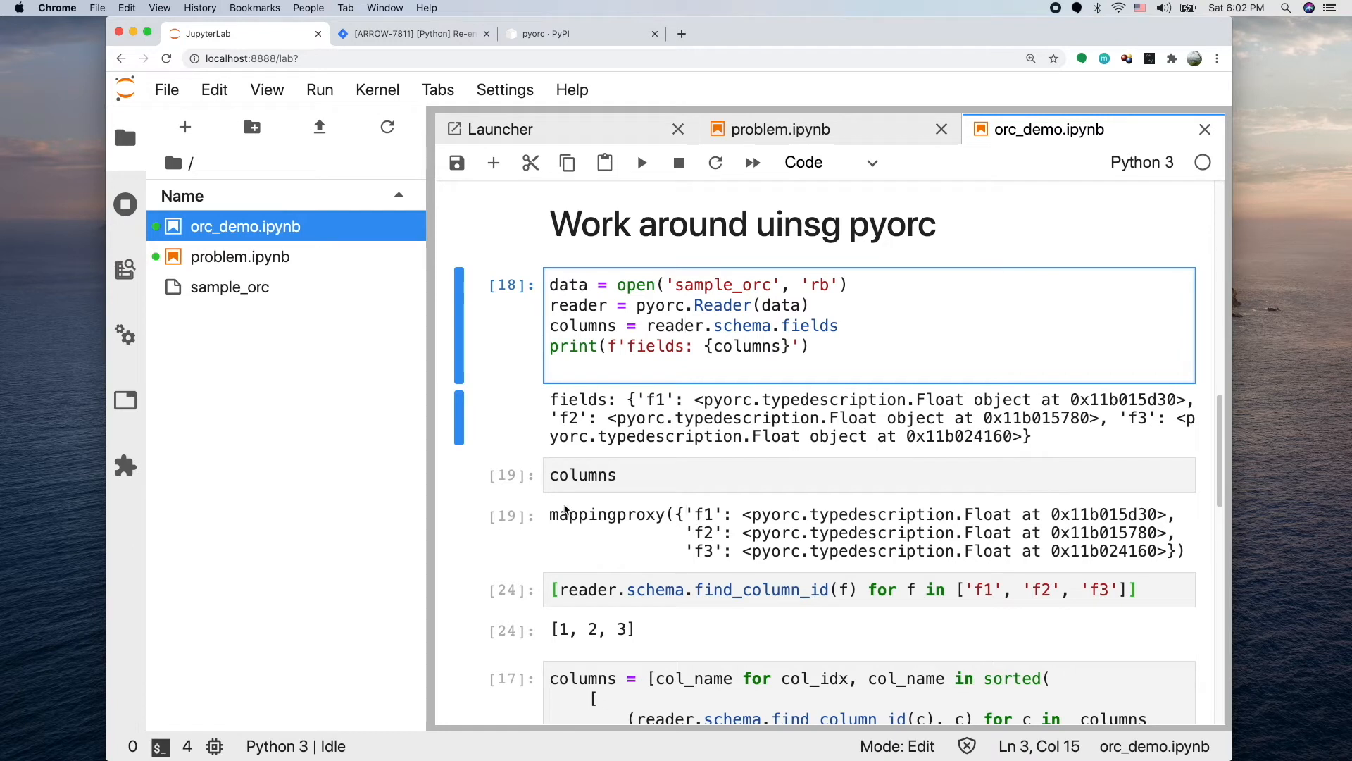
mouse_move(709, 523)
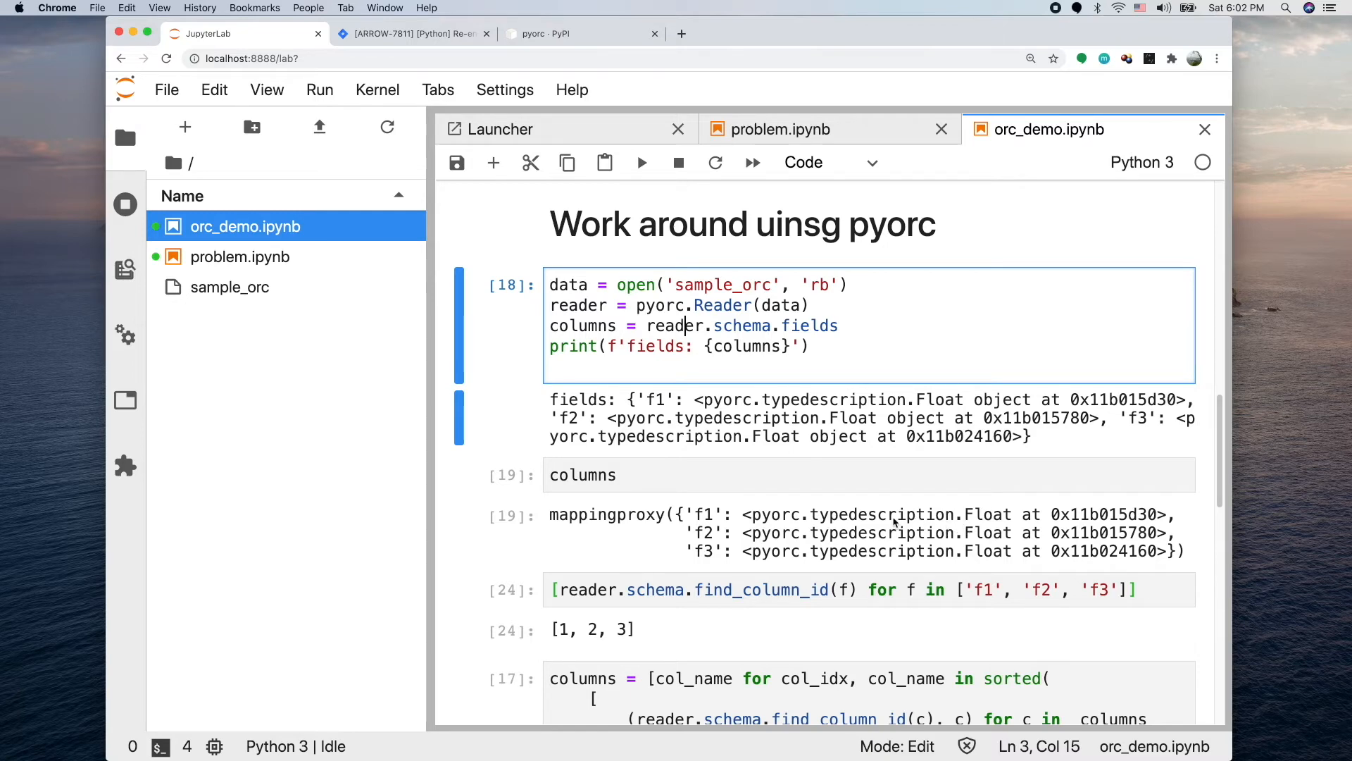
scroll("down", 3)
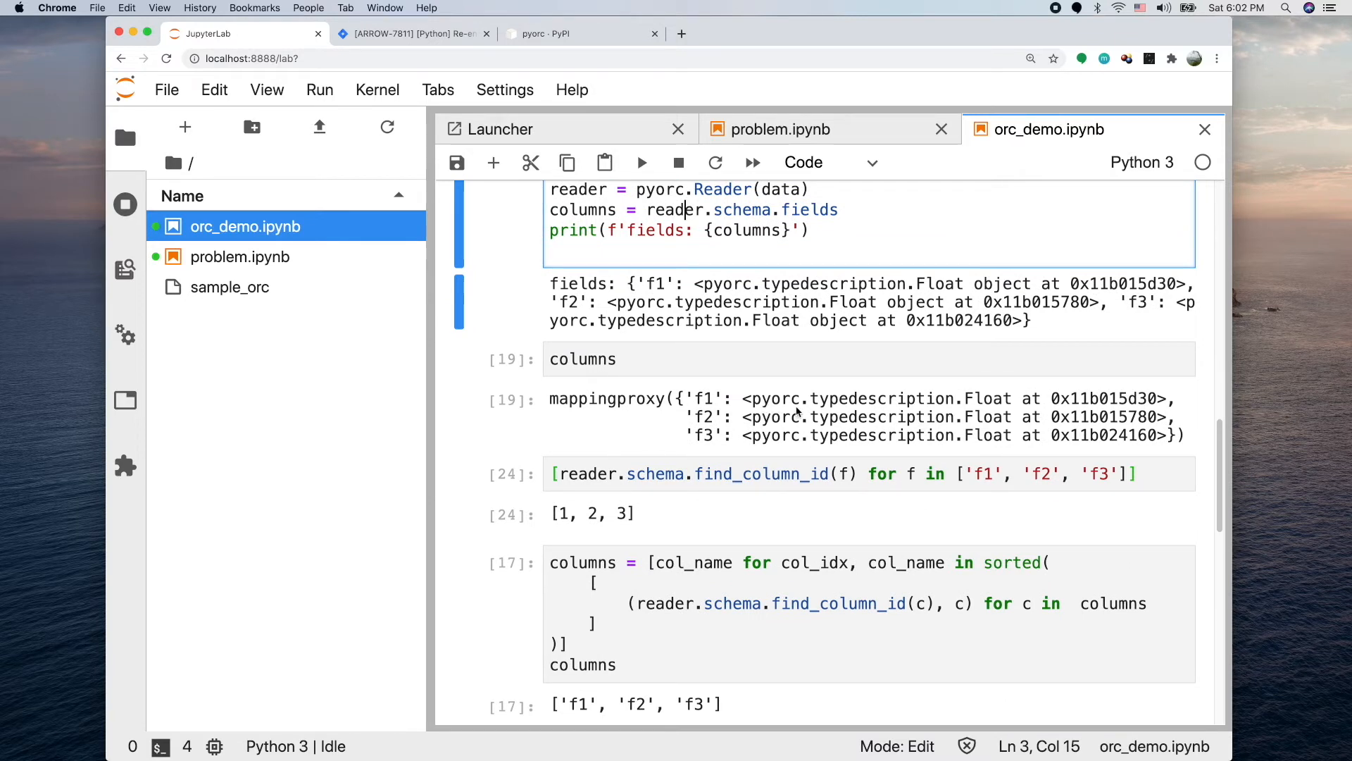
left_click(757, 406)
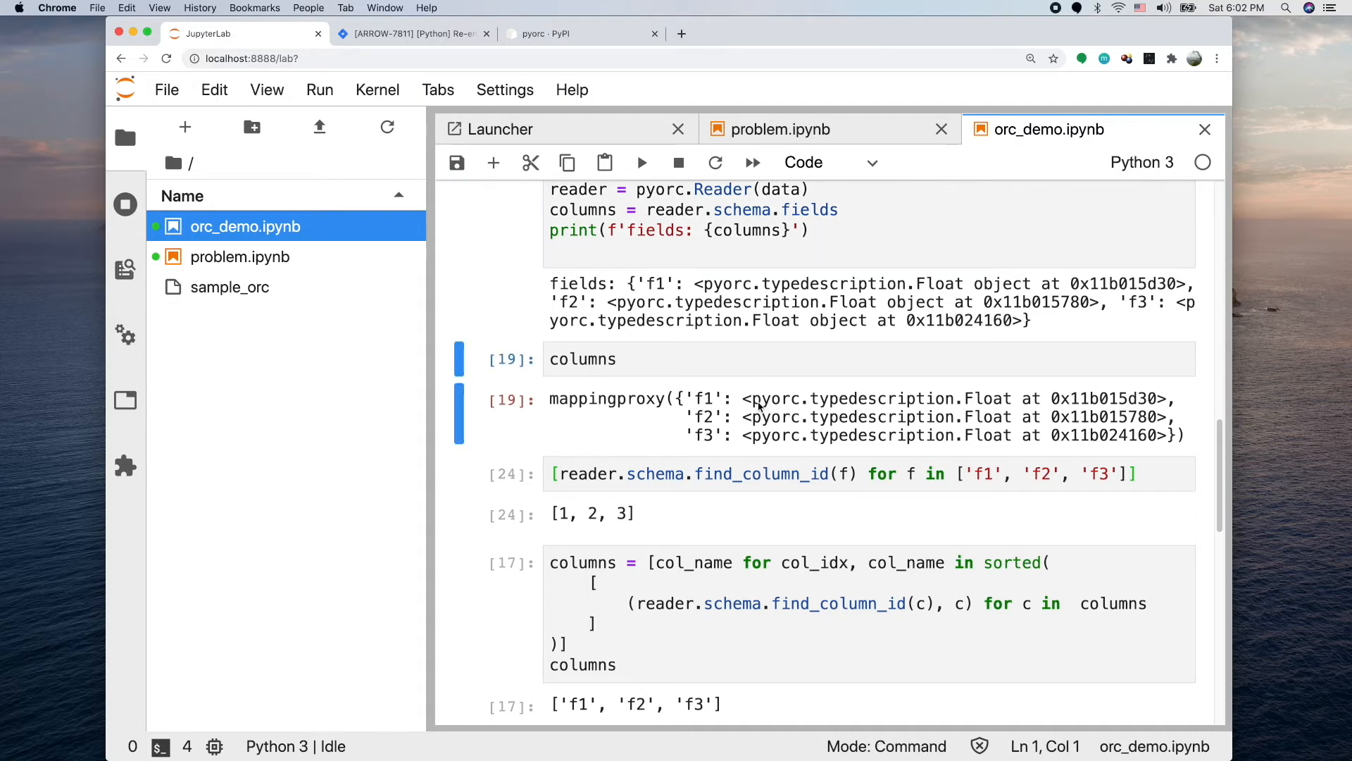
mouse_move(904, 403)
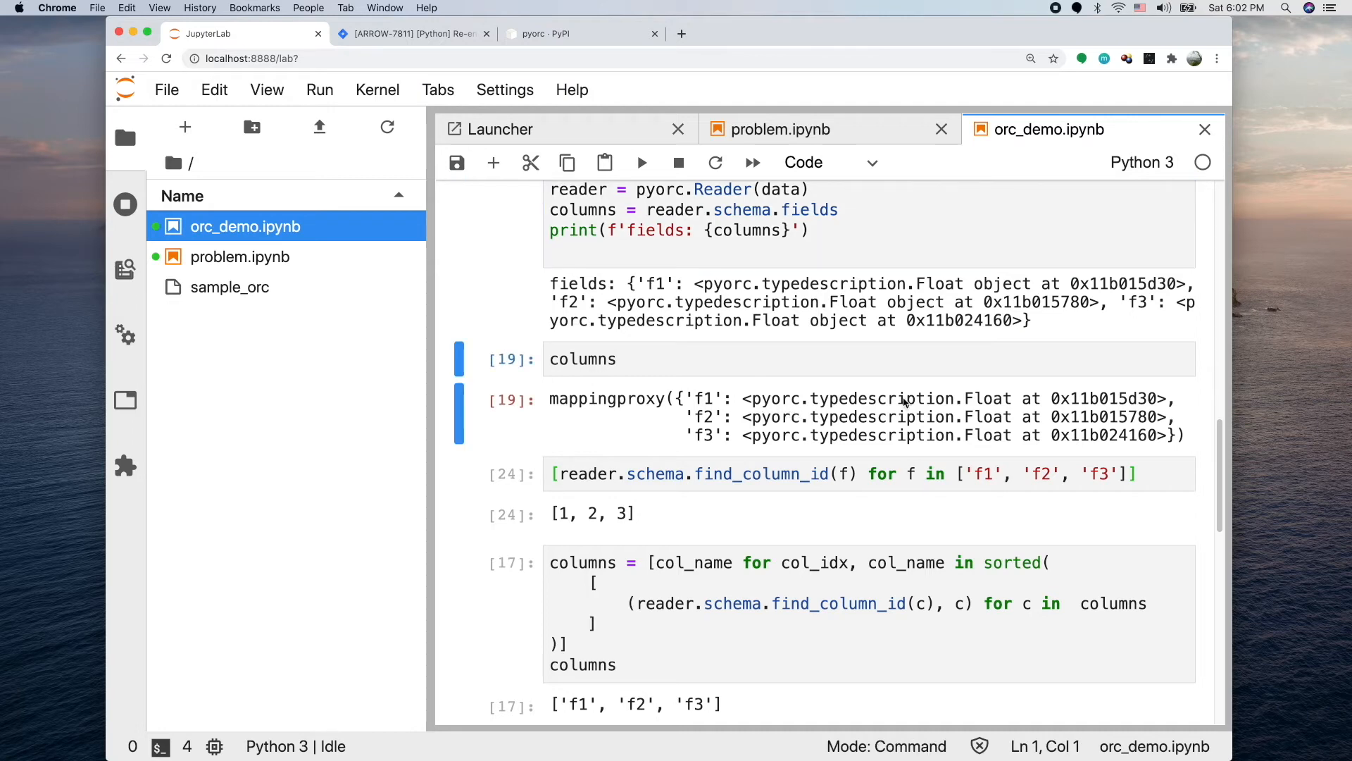
scroll("down", 3)
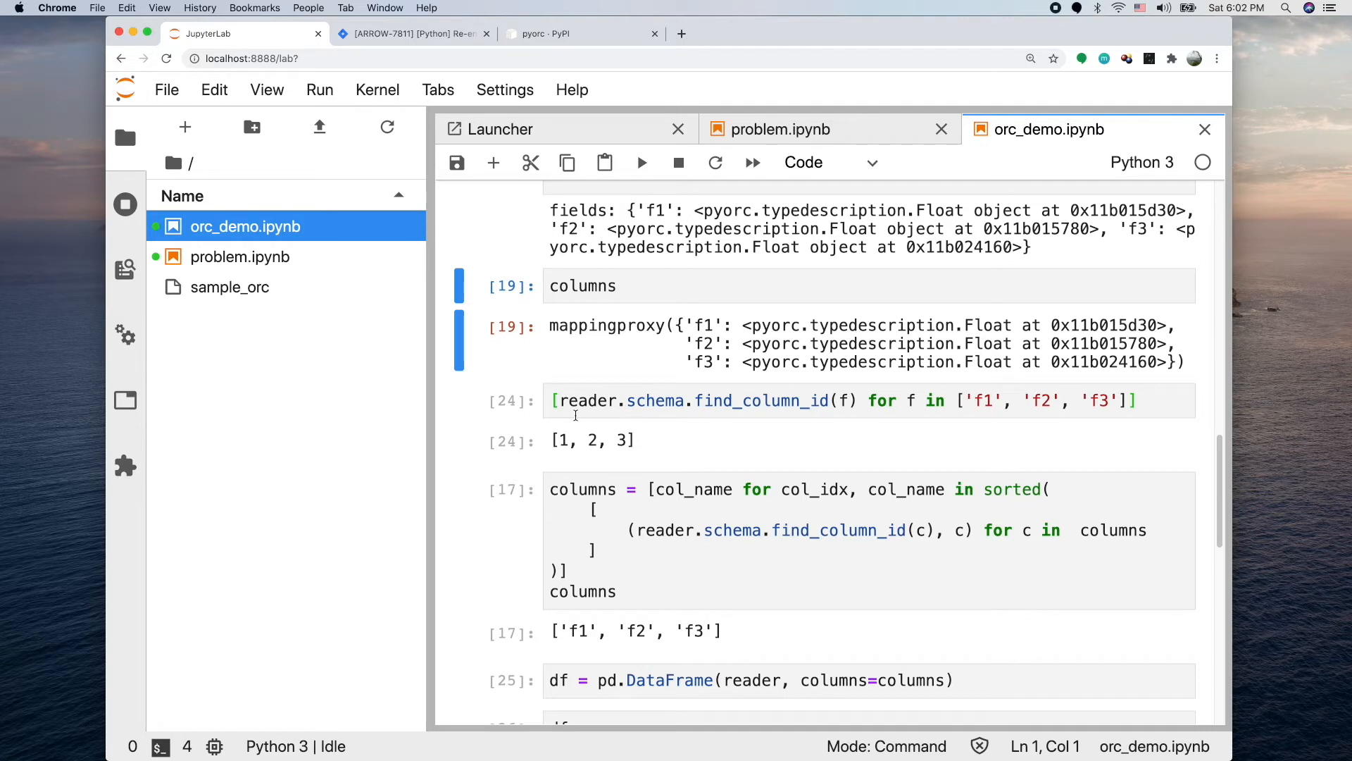
mouse_move(667, 401)
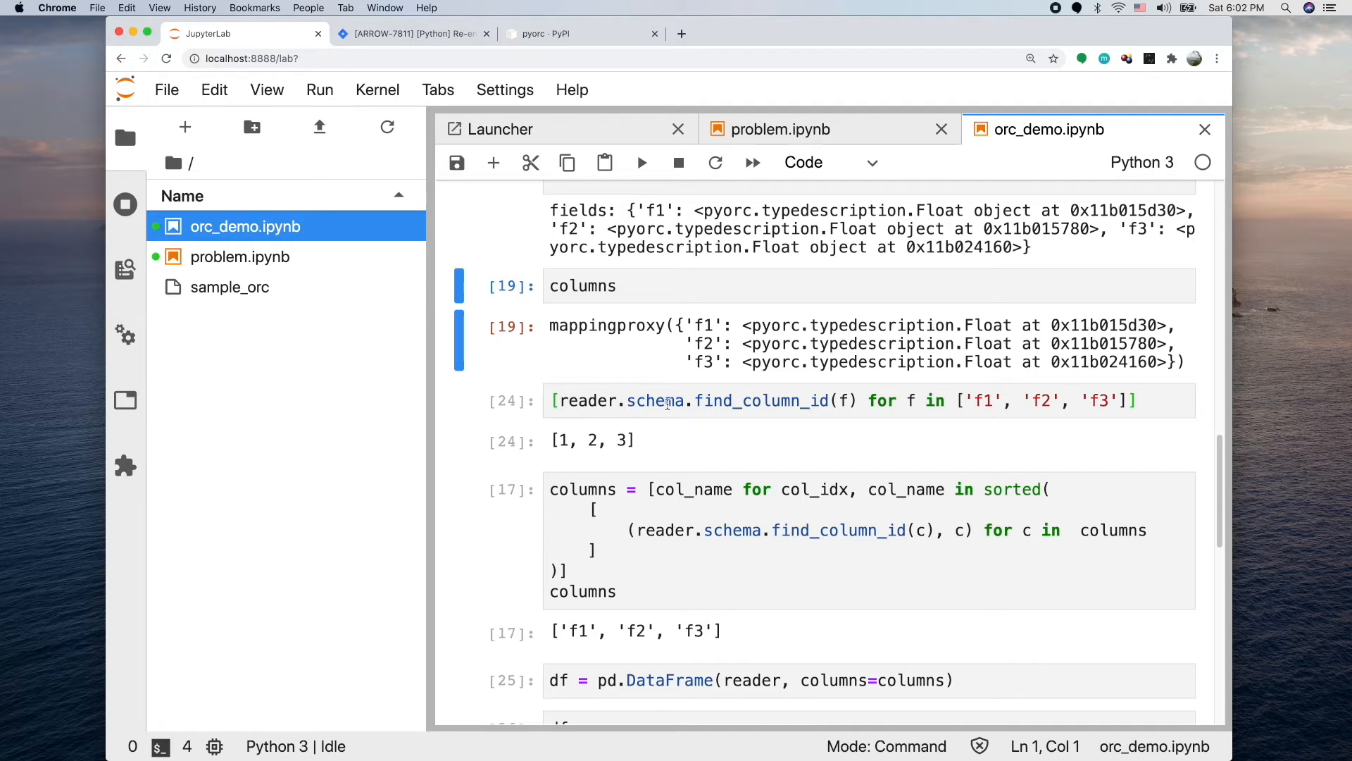
mouse_move(757, 411)
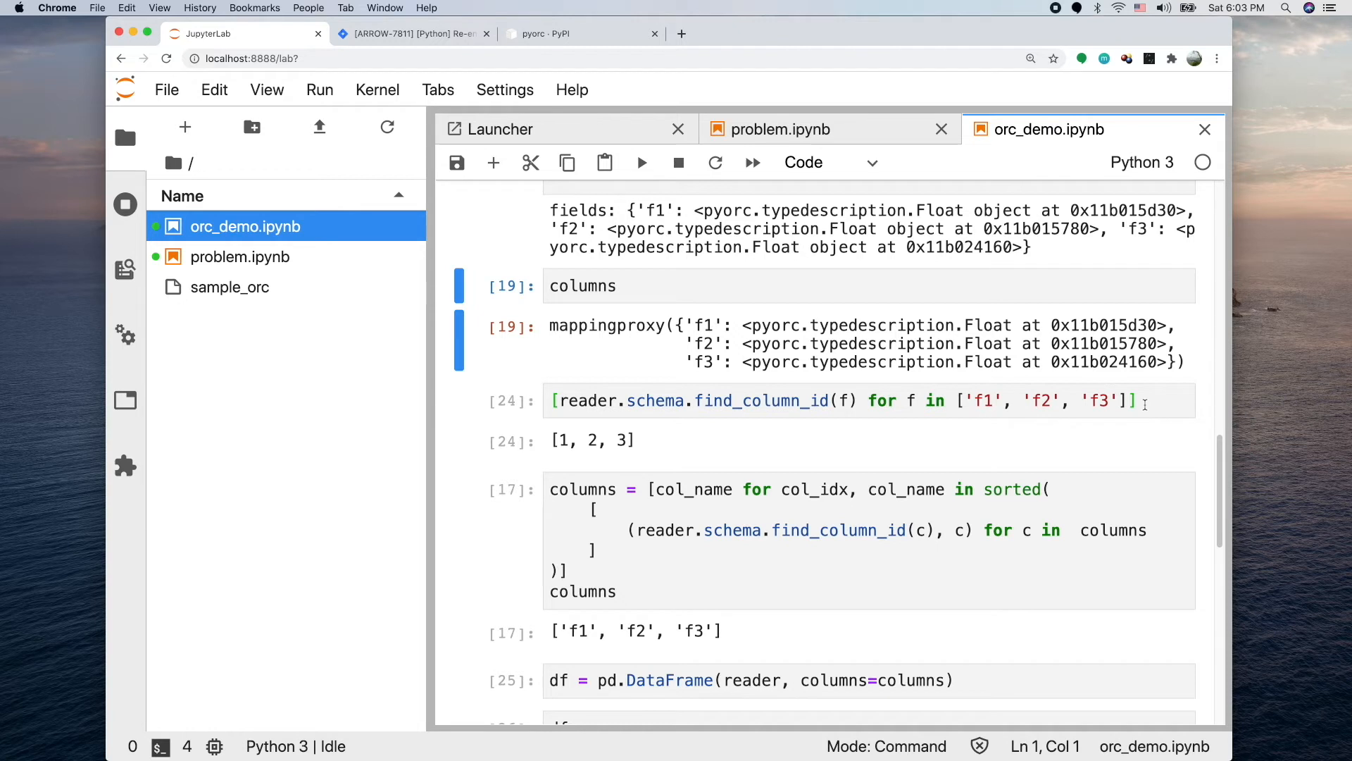
mouse_move(735, 406)
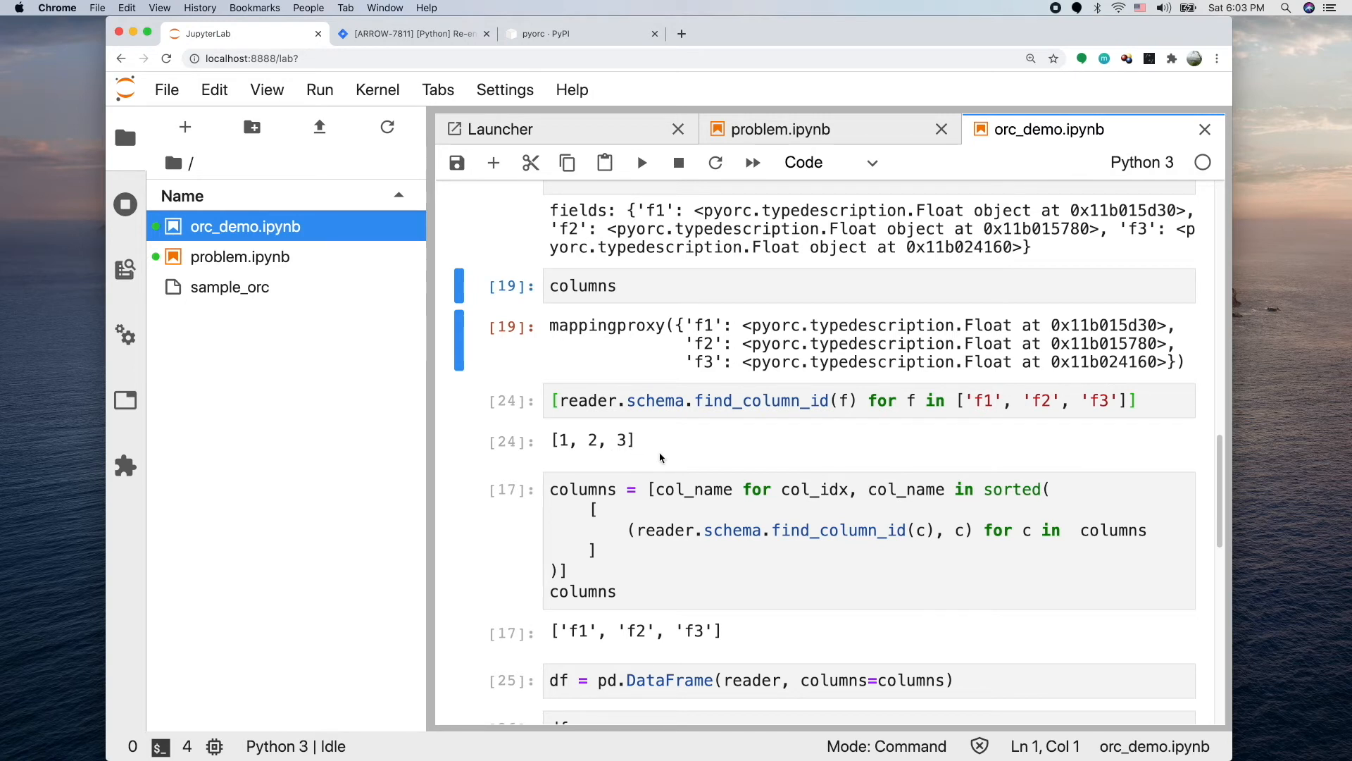
scroll("down", 3)
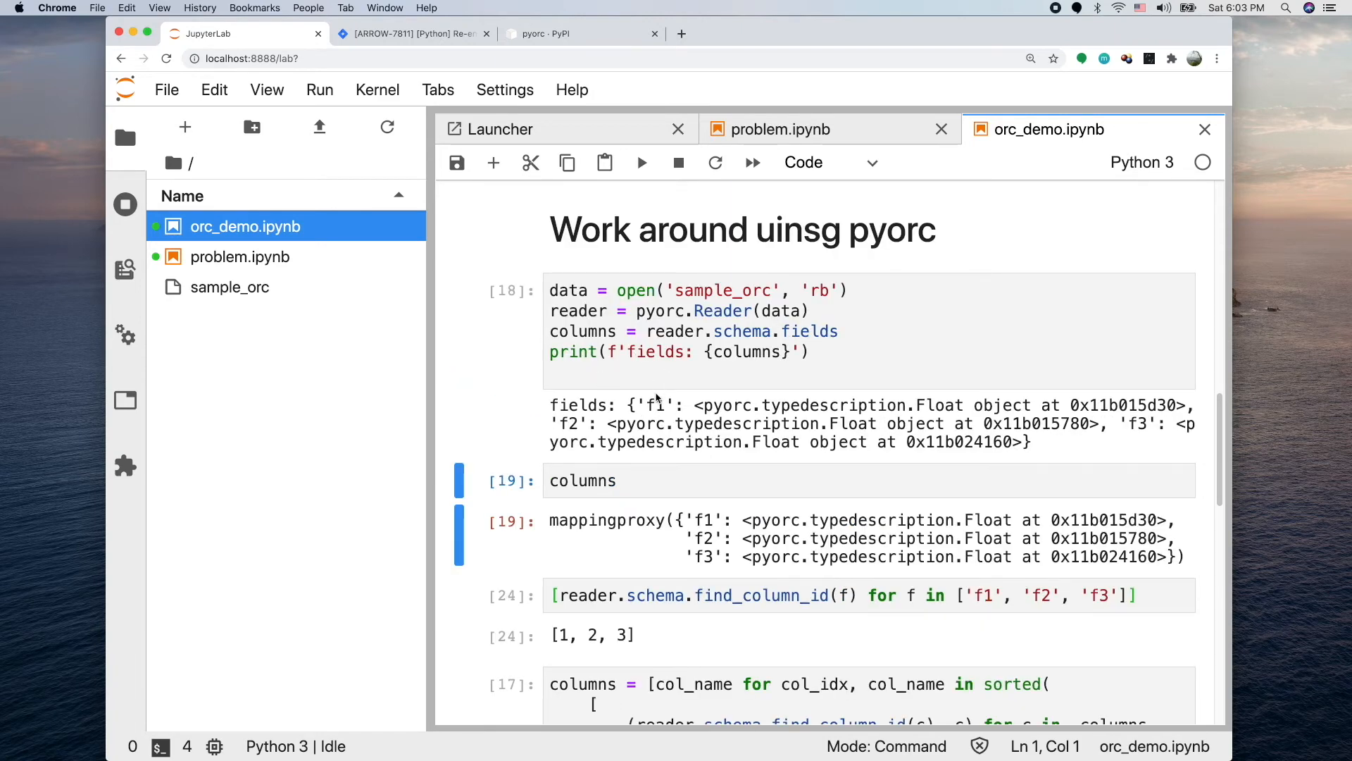
mouse_move(973, 440)
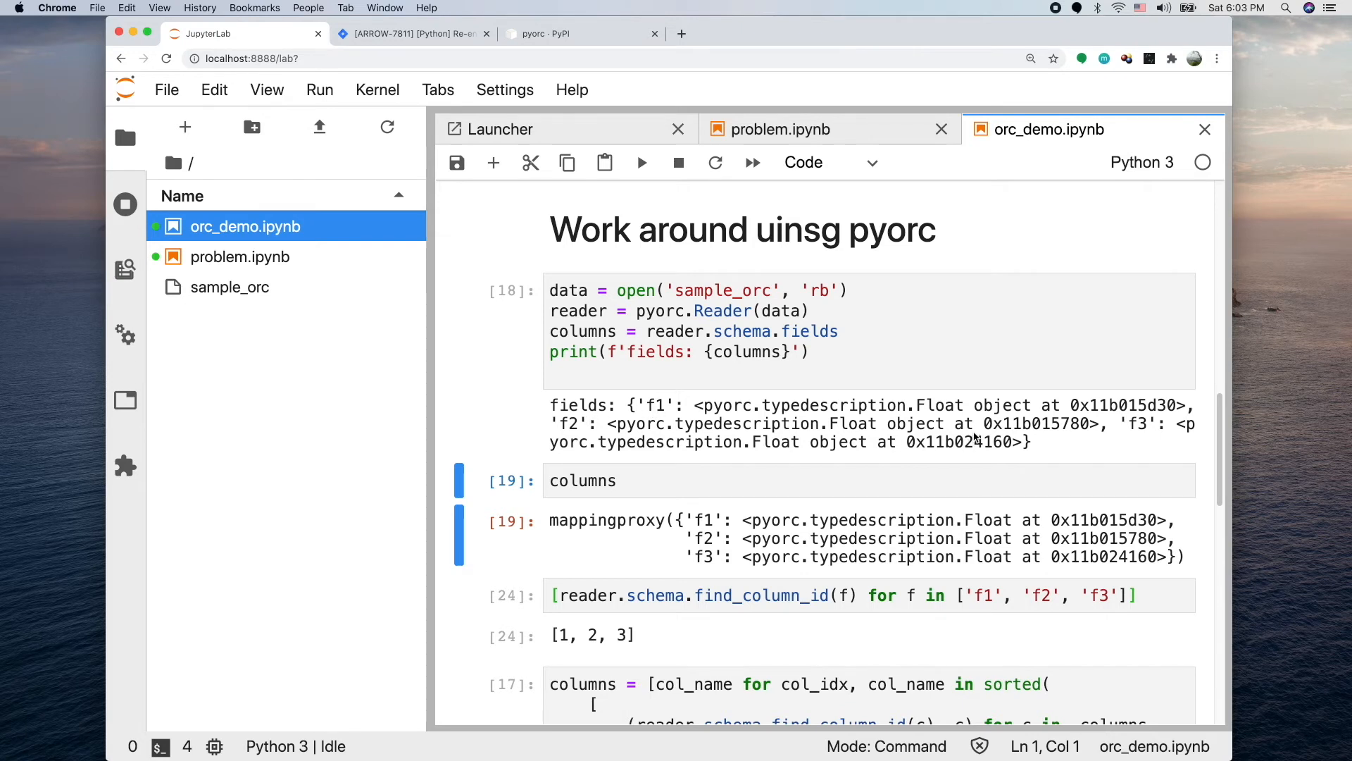
scroll("down", 3)
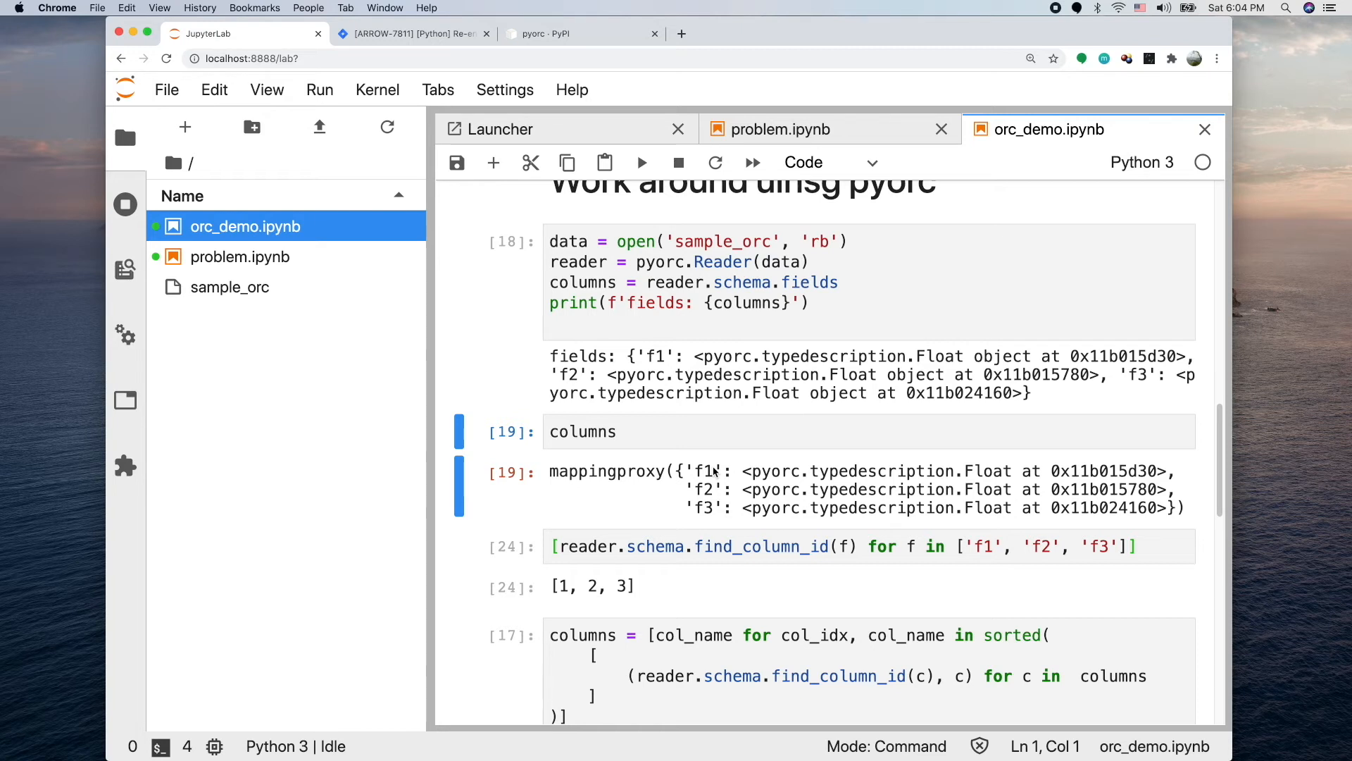
mouse_move(601, 522)
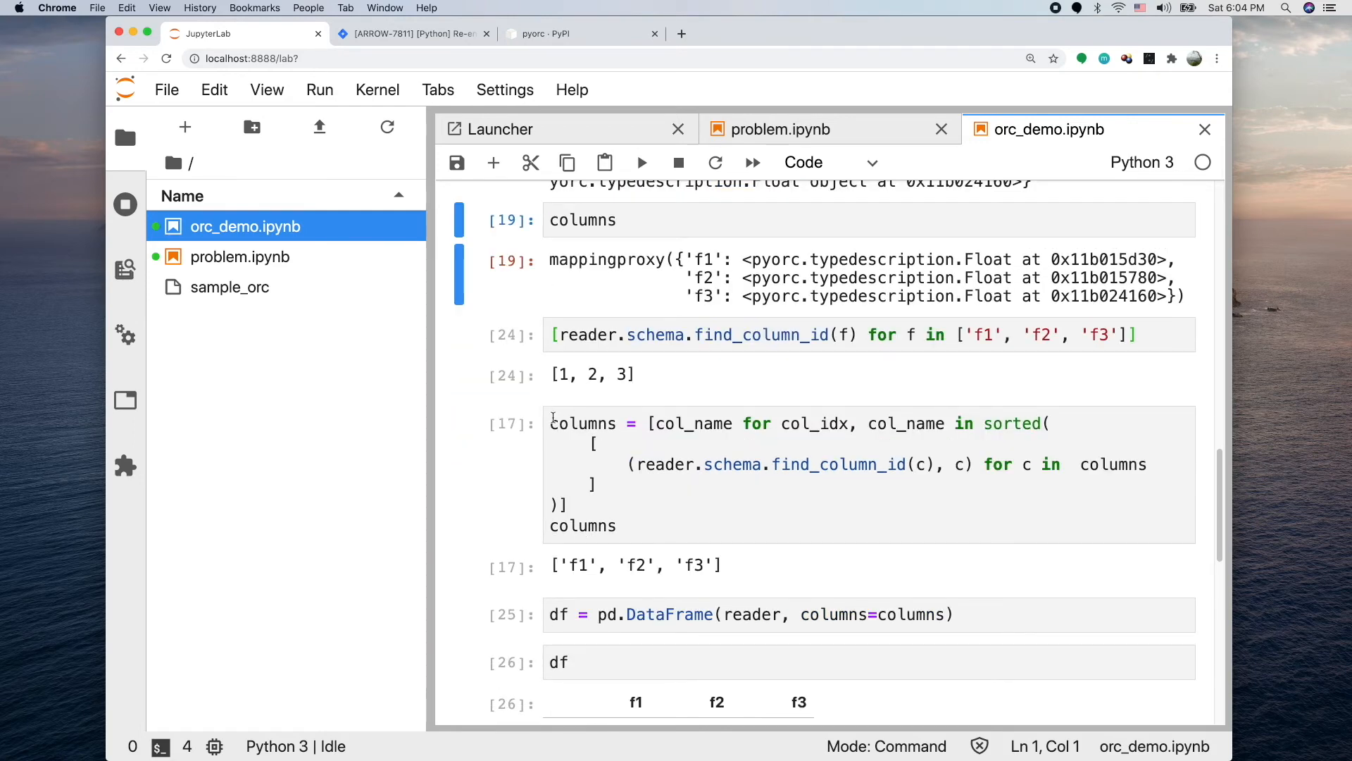
mouse_move(702, 449)
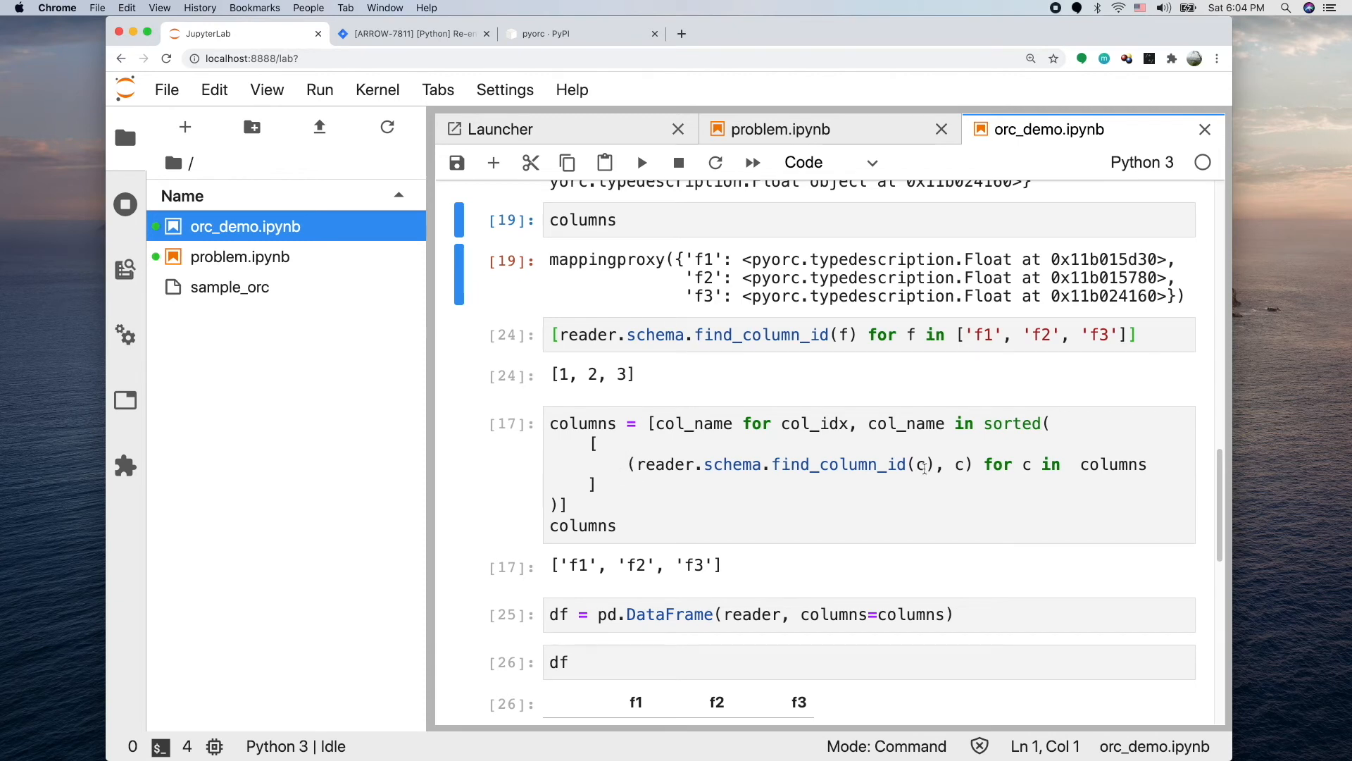
mouse_move(966, 487)
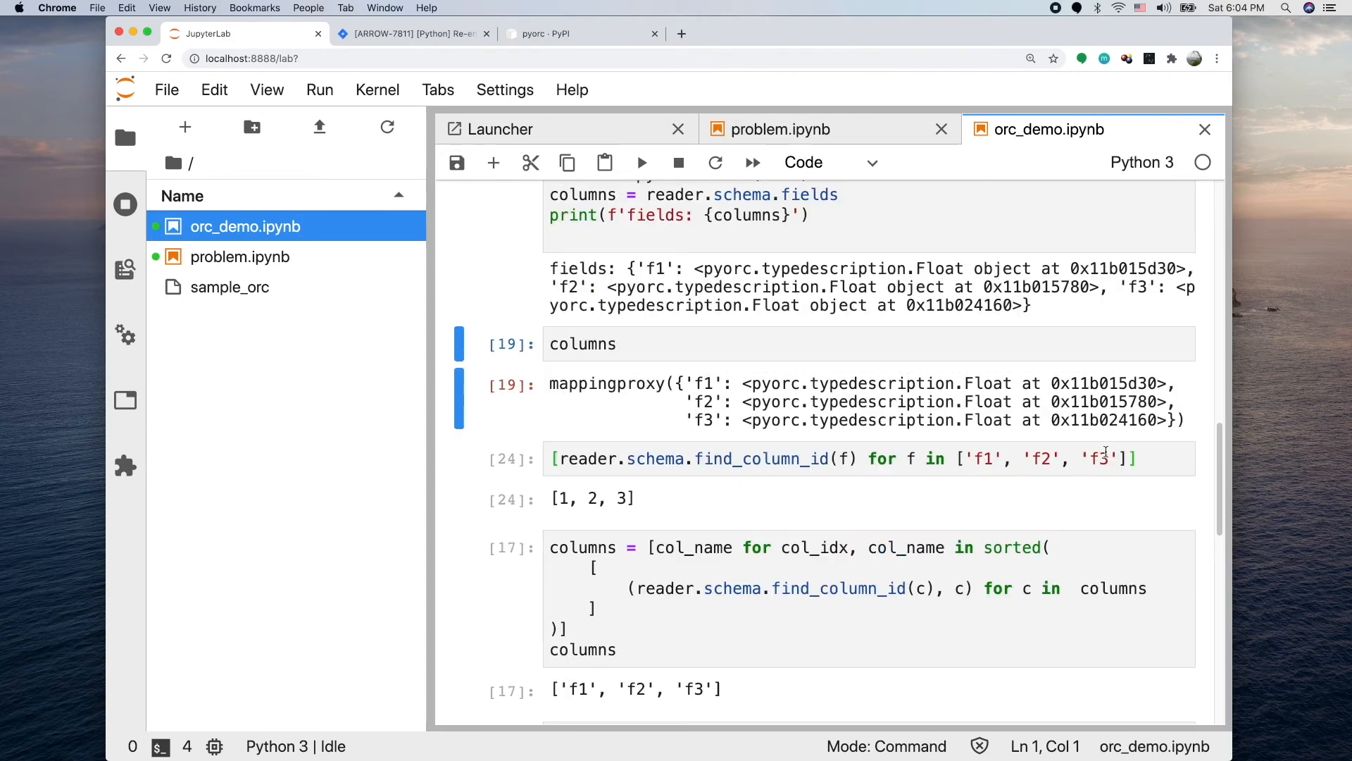
mouse_move(688, 274)
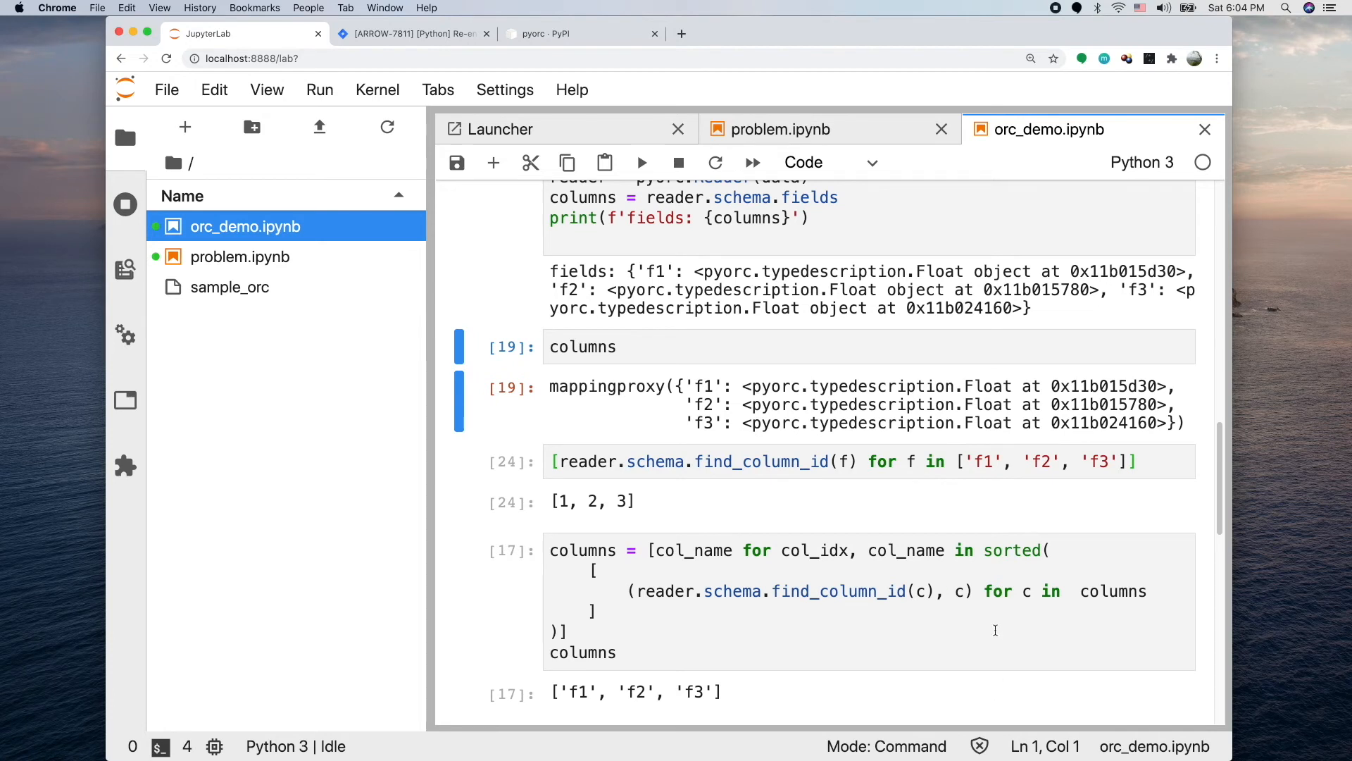
mouse_move(1000, 604)
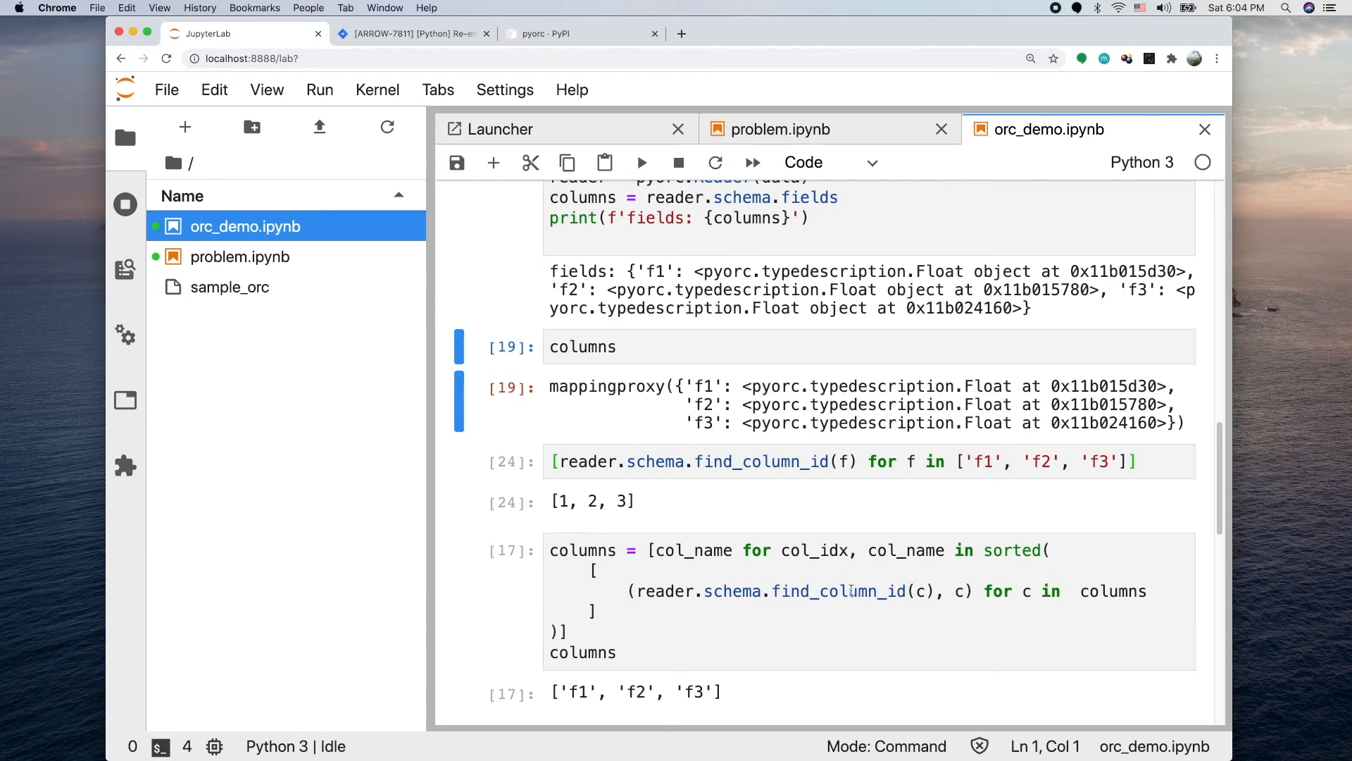
mouse_move(977, 548)
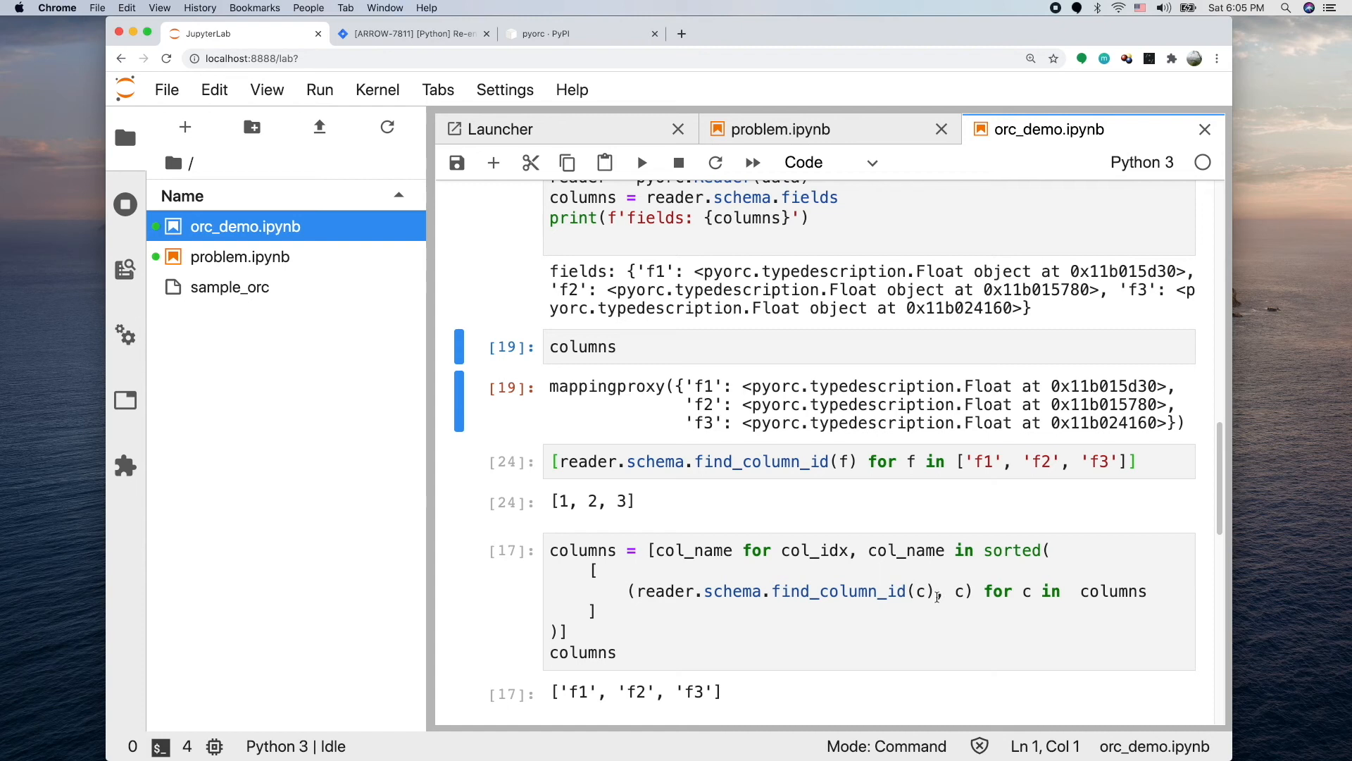
mouse_move(640, 587)
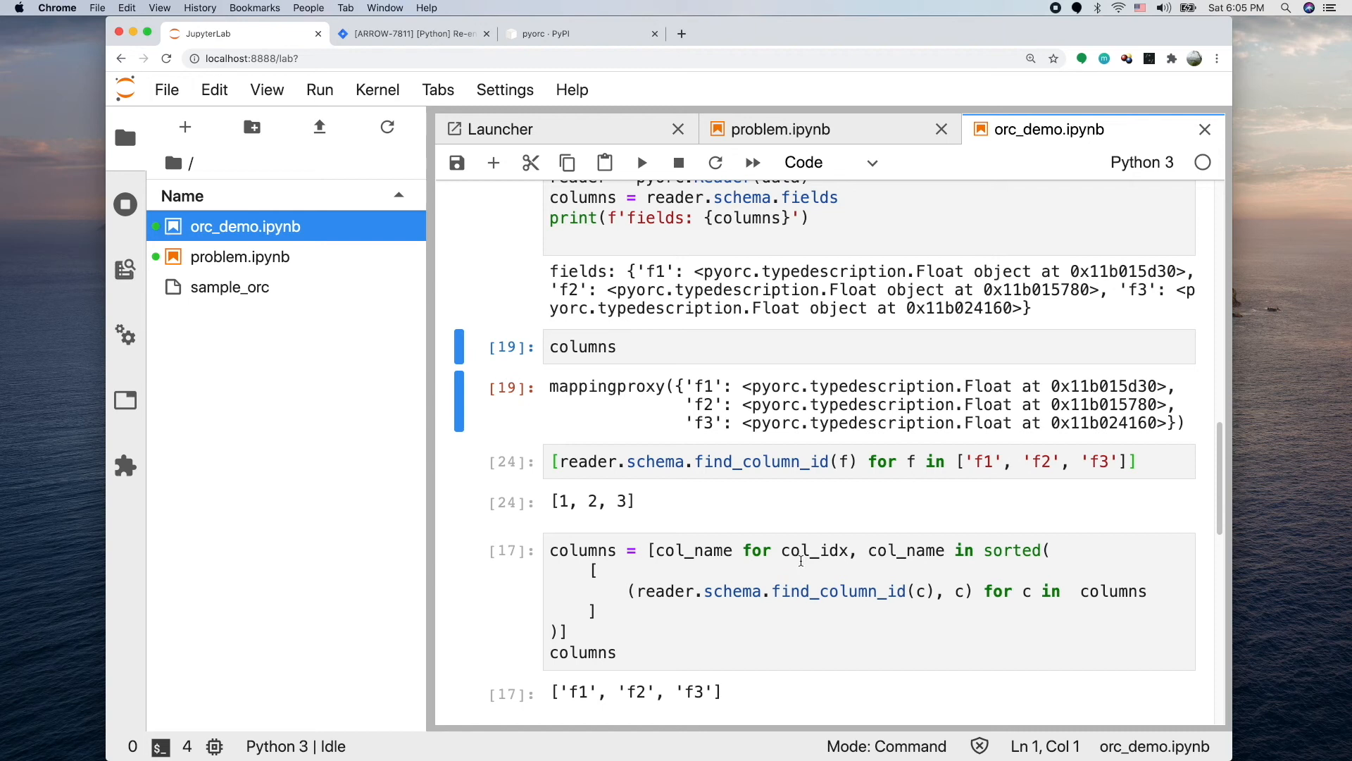
mouse_move(725, 584)
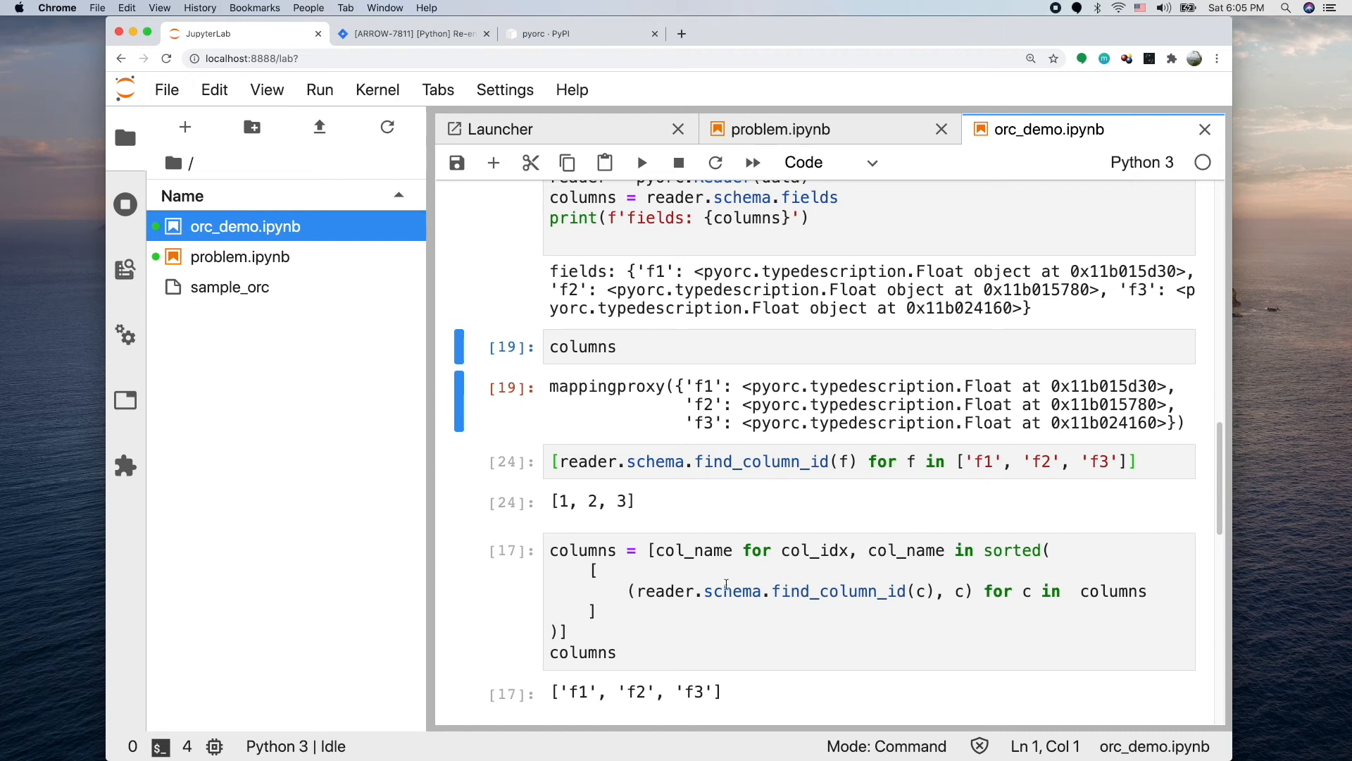
mouse_move(672, 562)
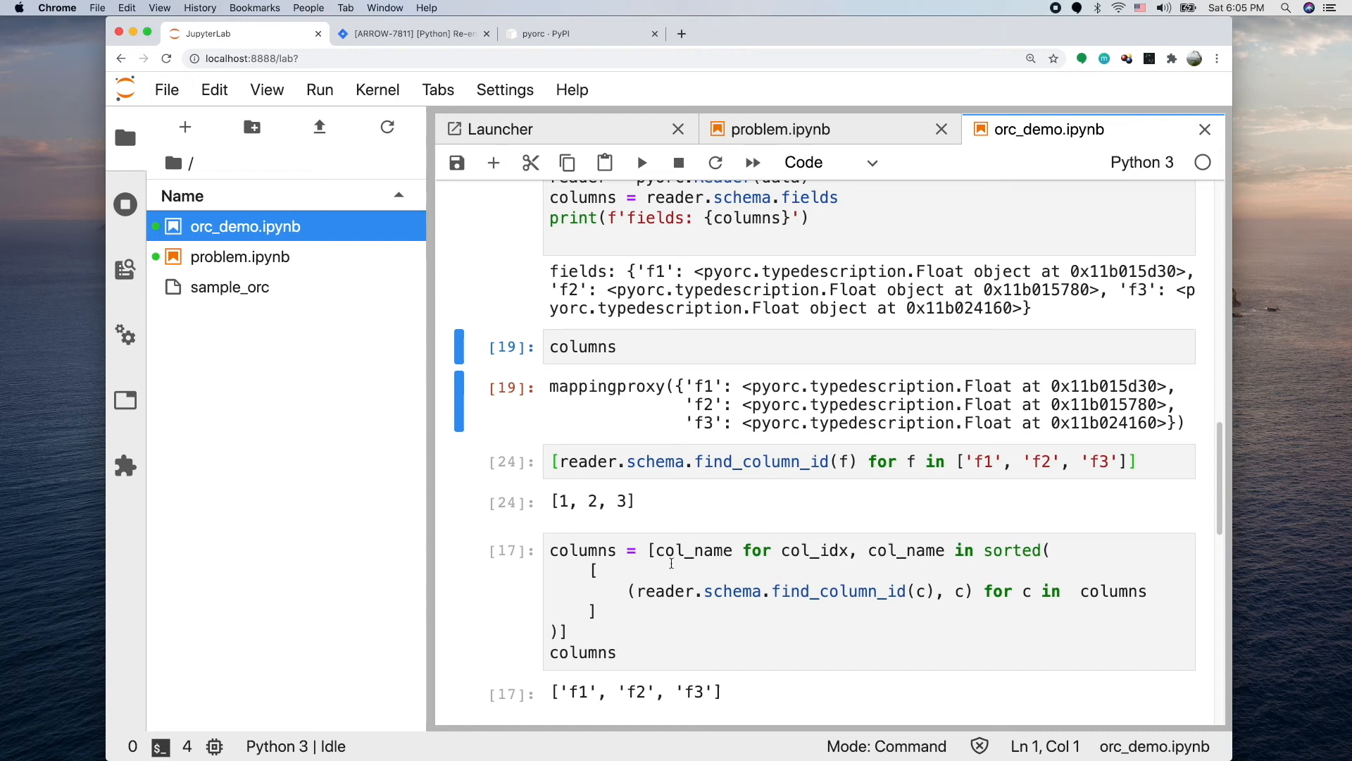
scroll("down", 3)
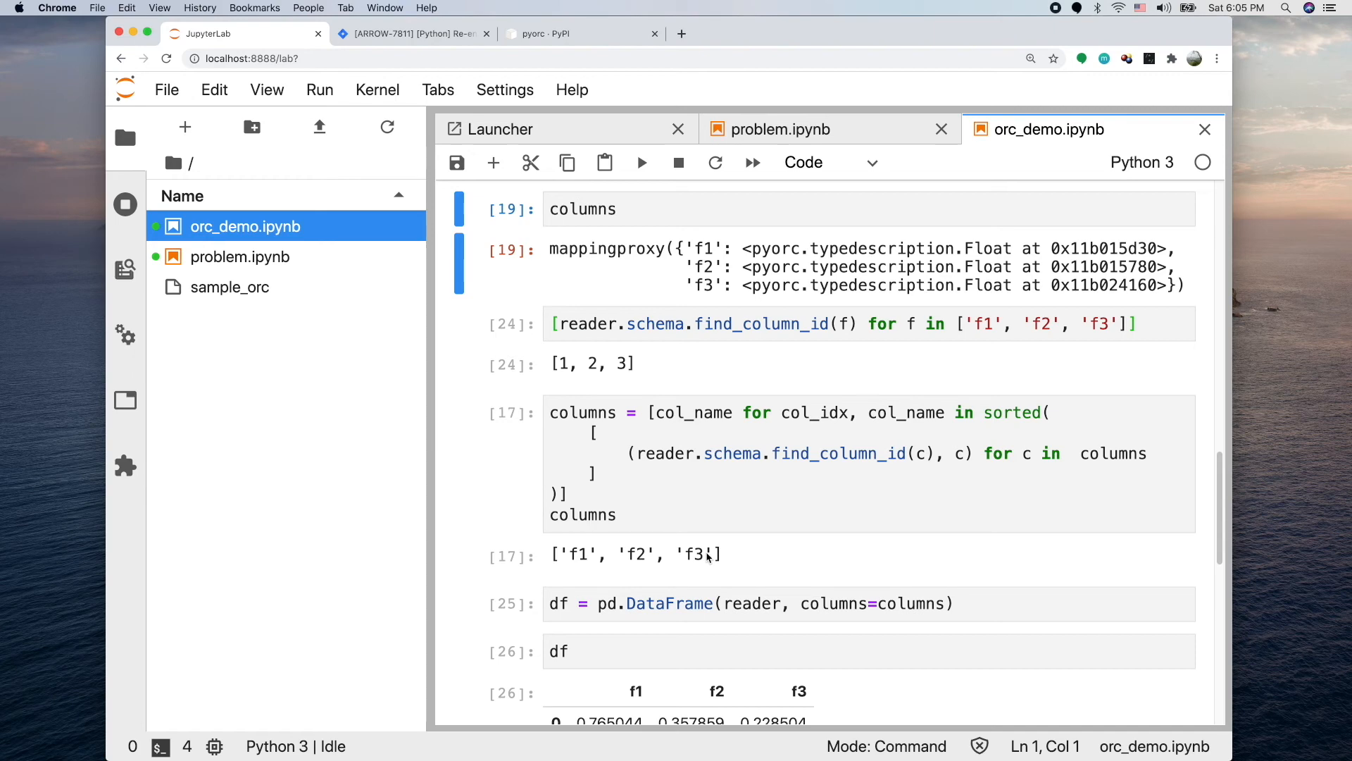
scroll("down", 3)
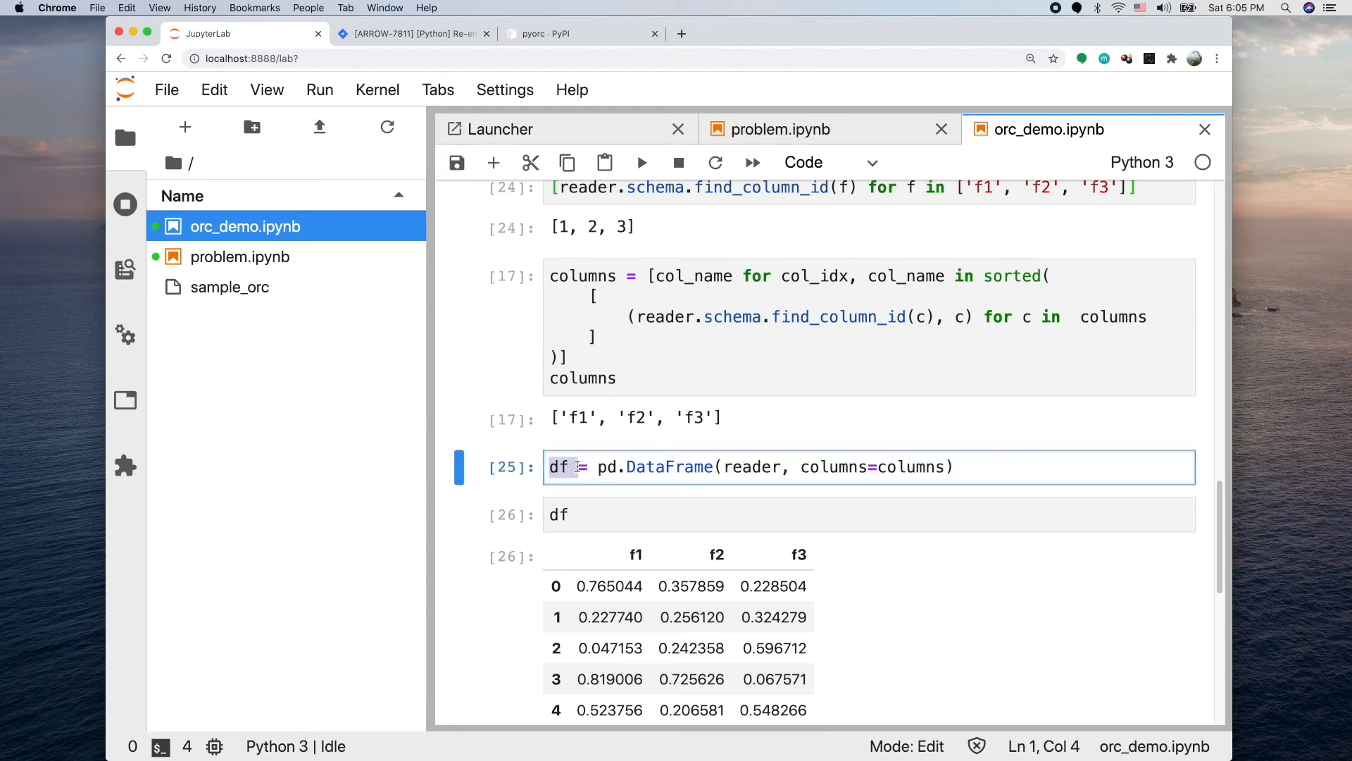
left_click(592, 466)
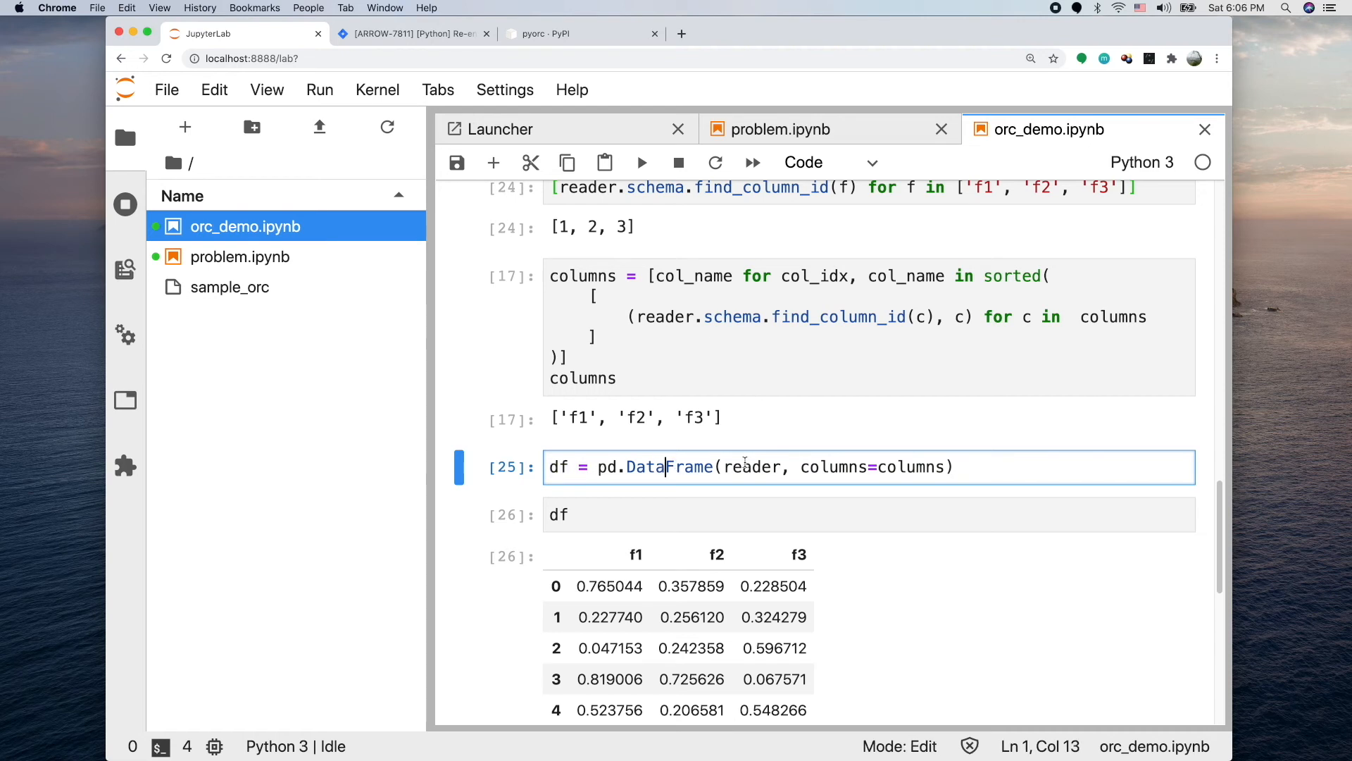
mouse_move(815, 457)
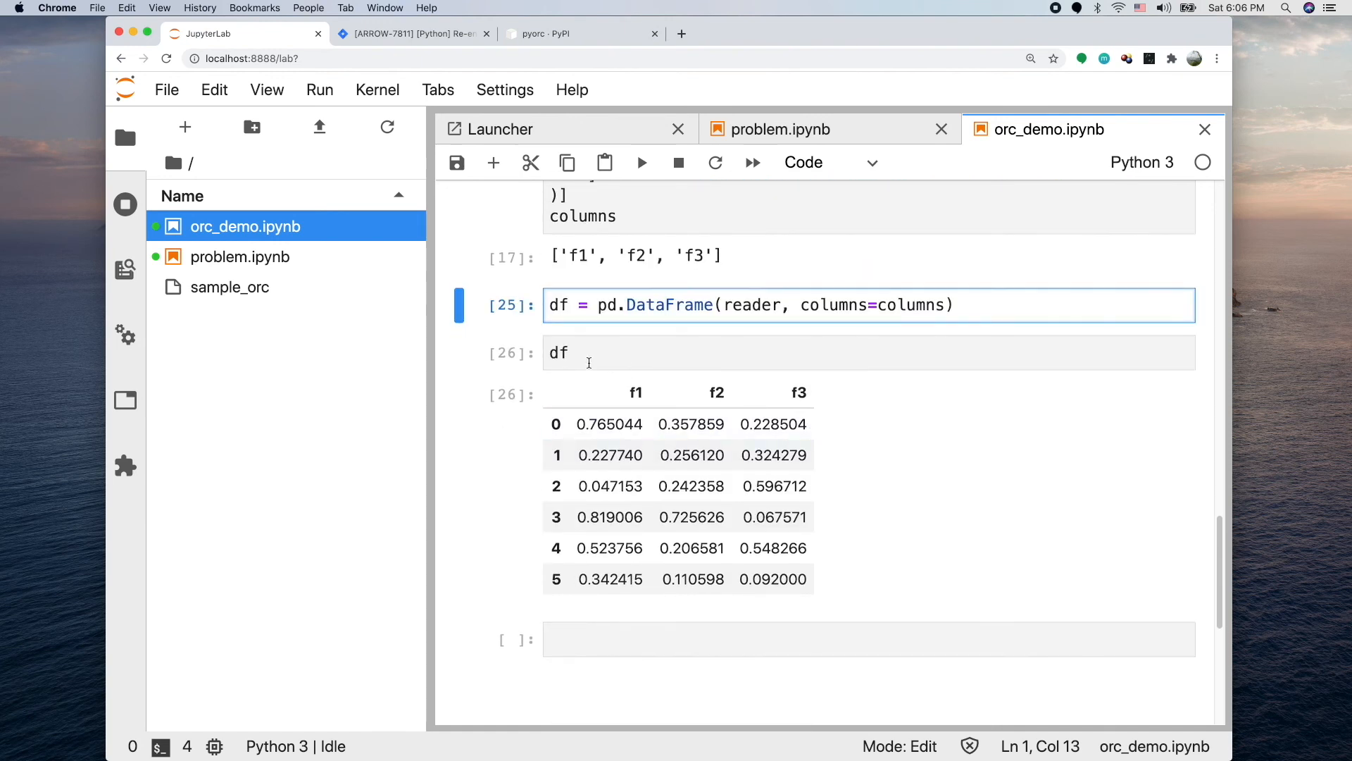
left_click(664, 305)
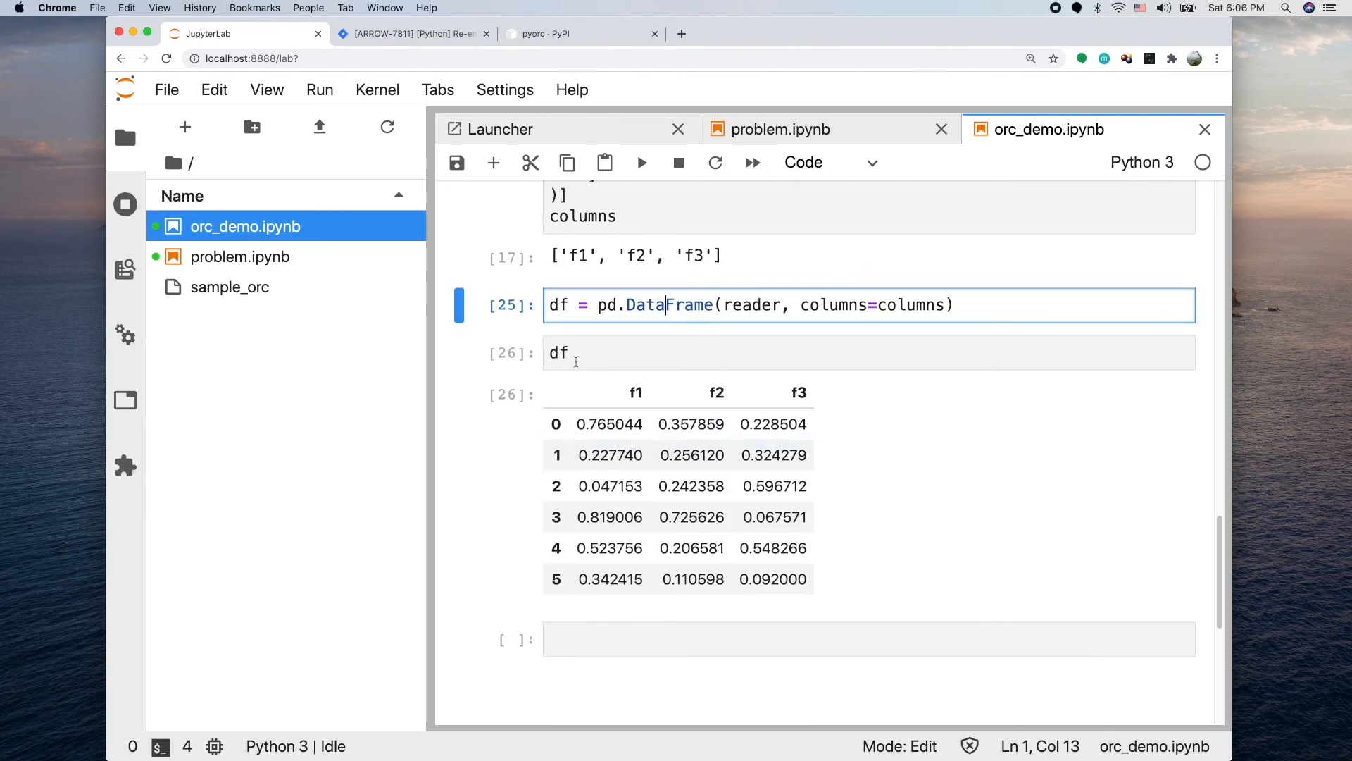
mouse_move(636, 399)
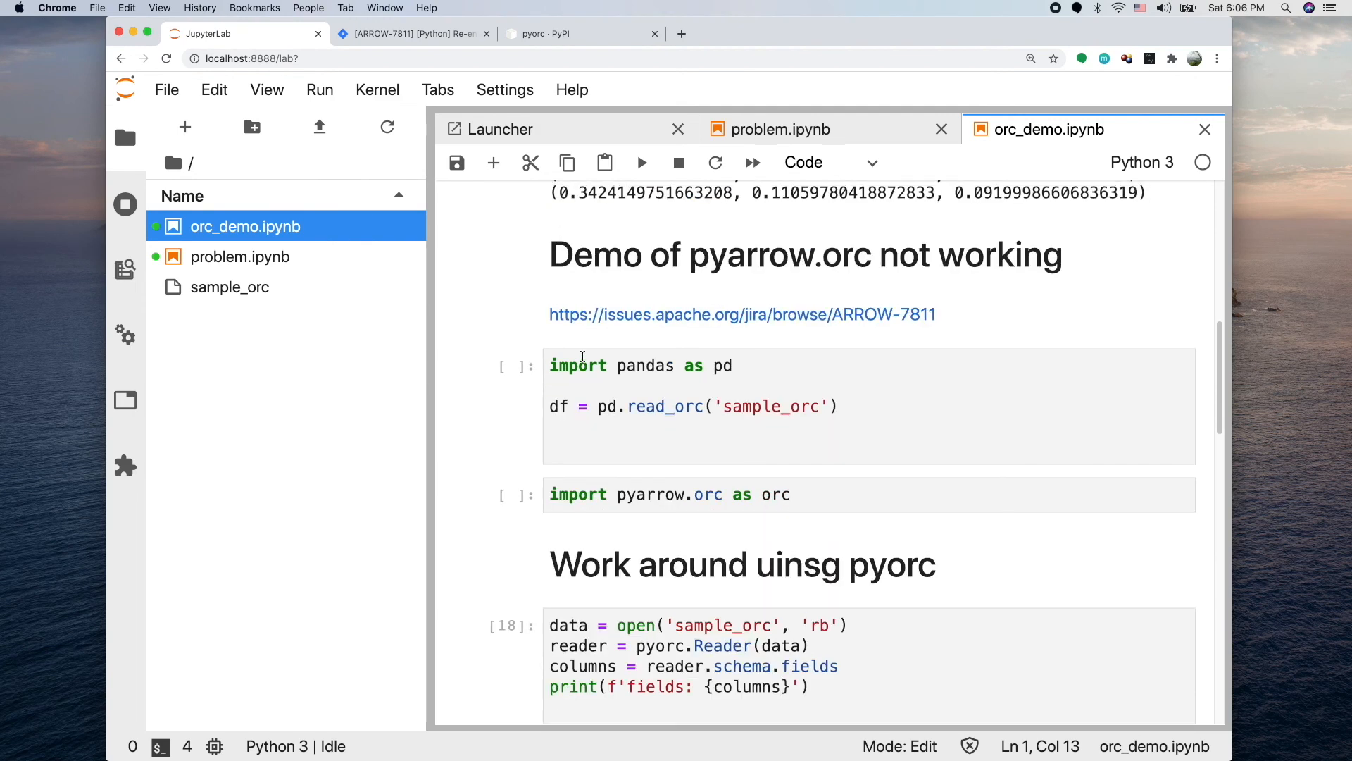
scroll("up", 3)
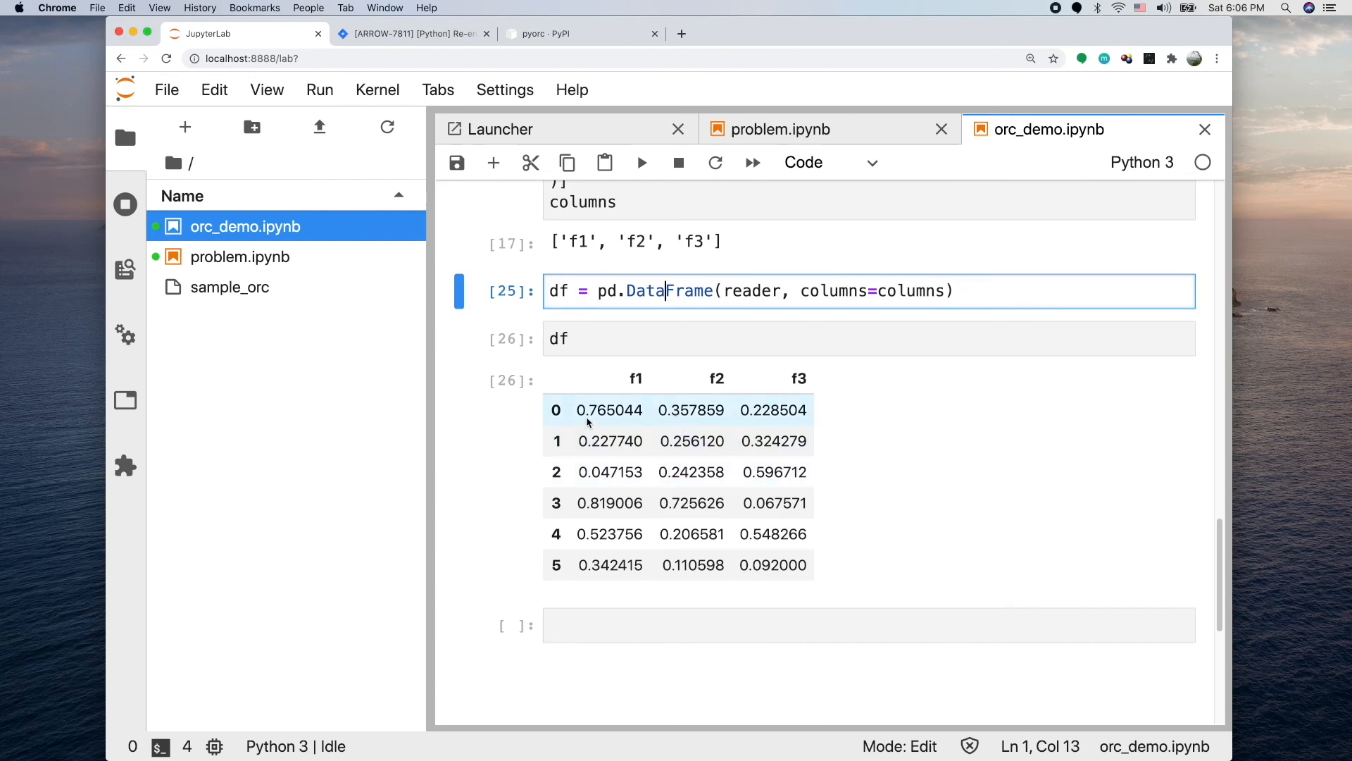
mouse_move(670, 418)
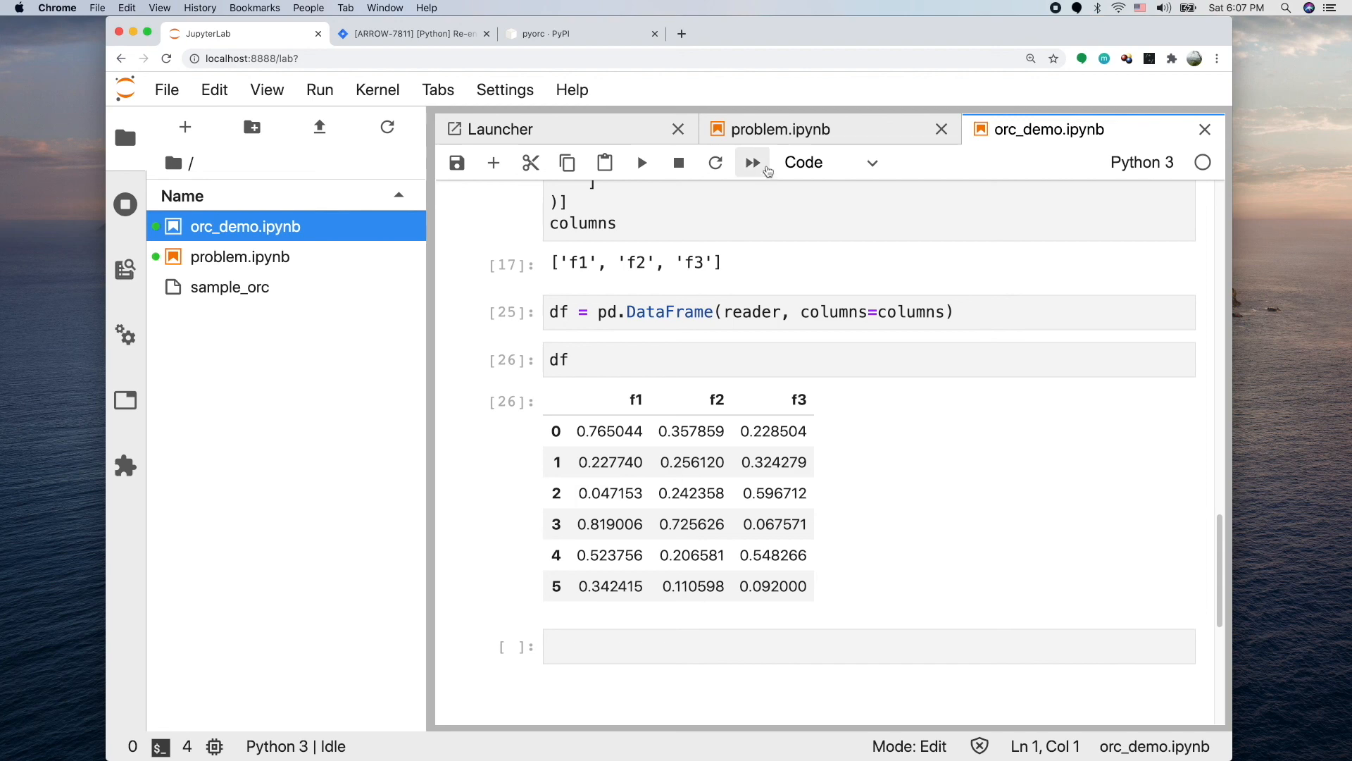
Bring up problem.ipynb with its "No module named 'pyarrow._orc'" traceback
left_click(777, 129)
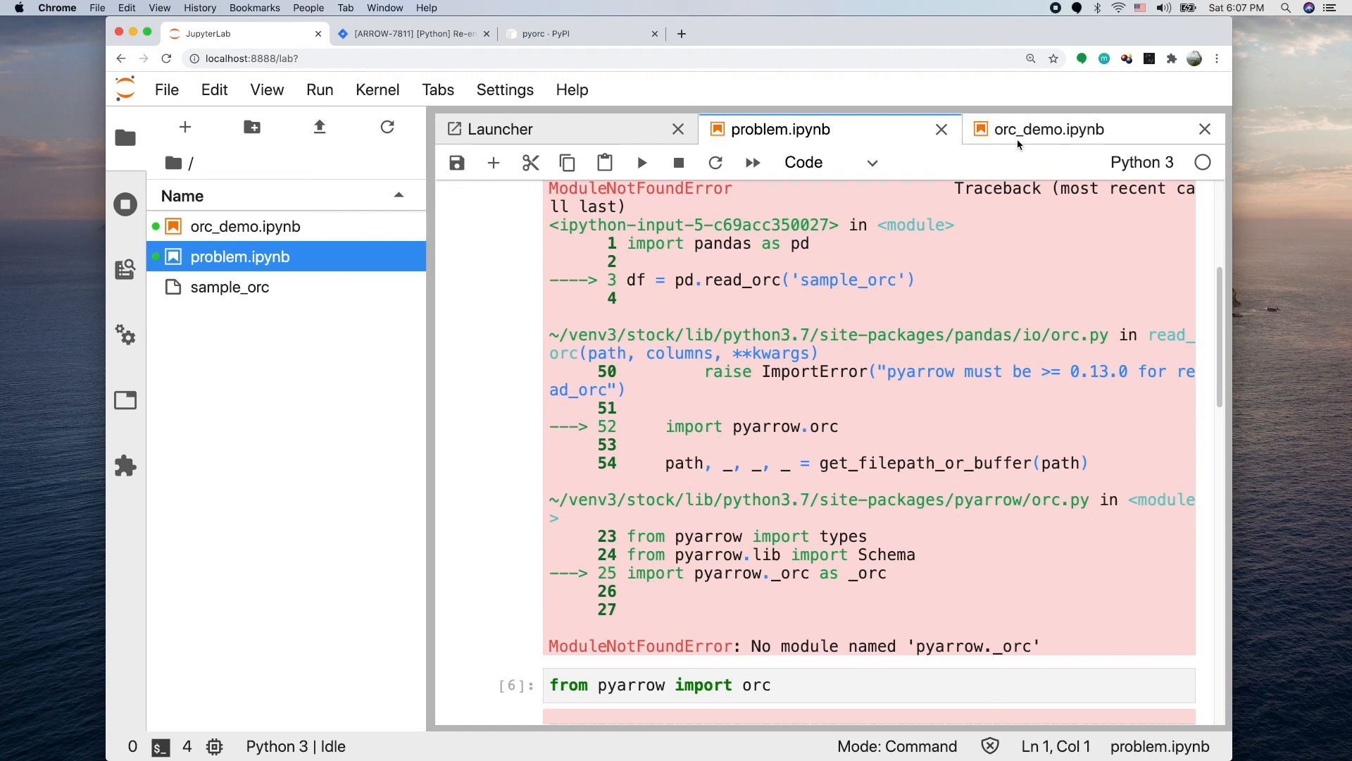
mouse_move(1049, 128)
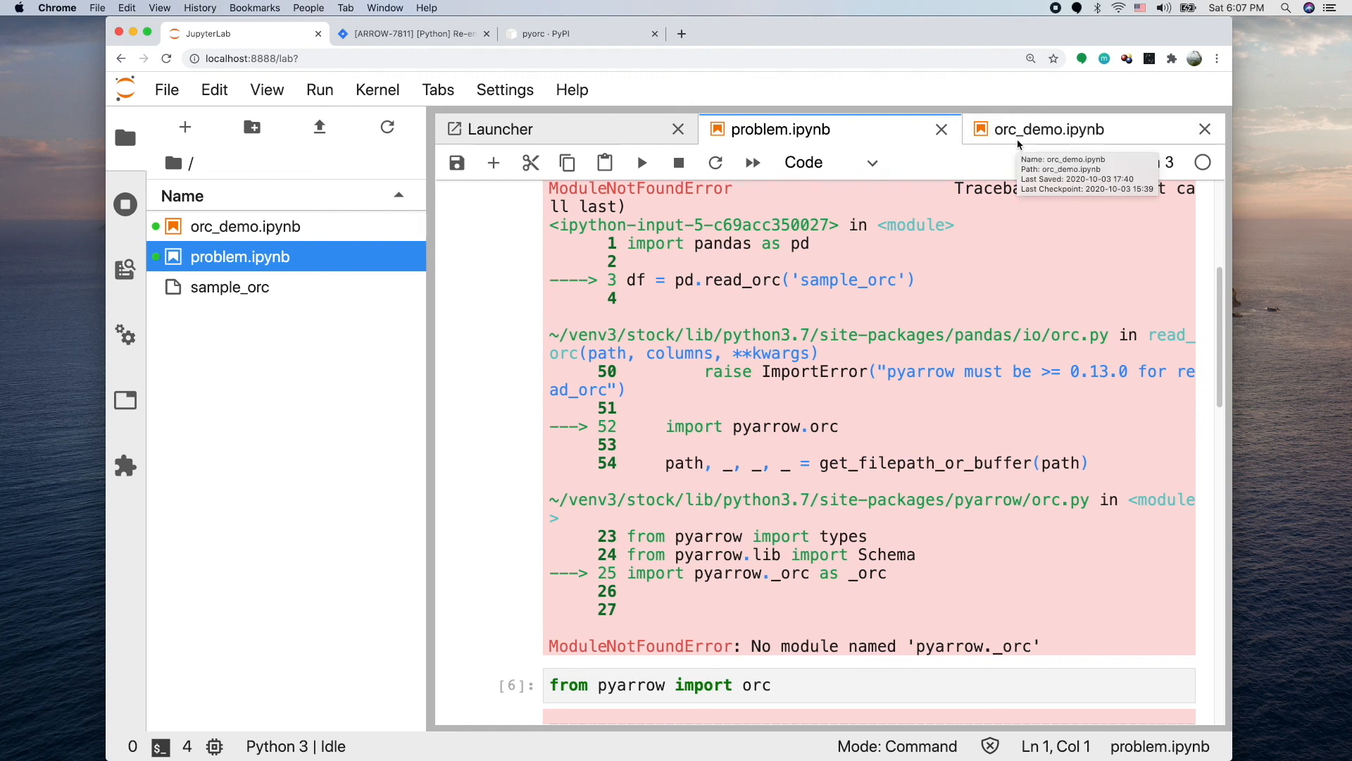